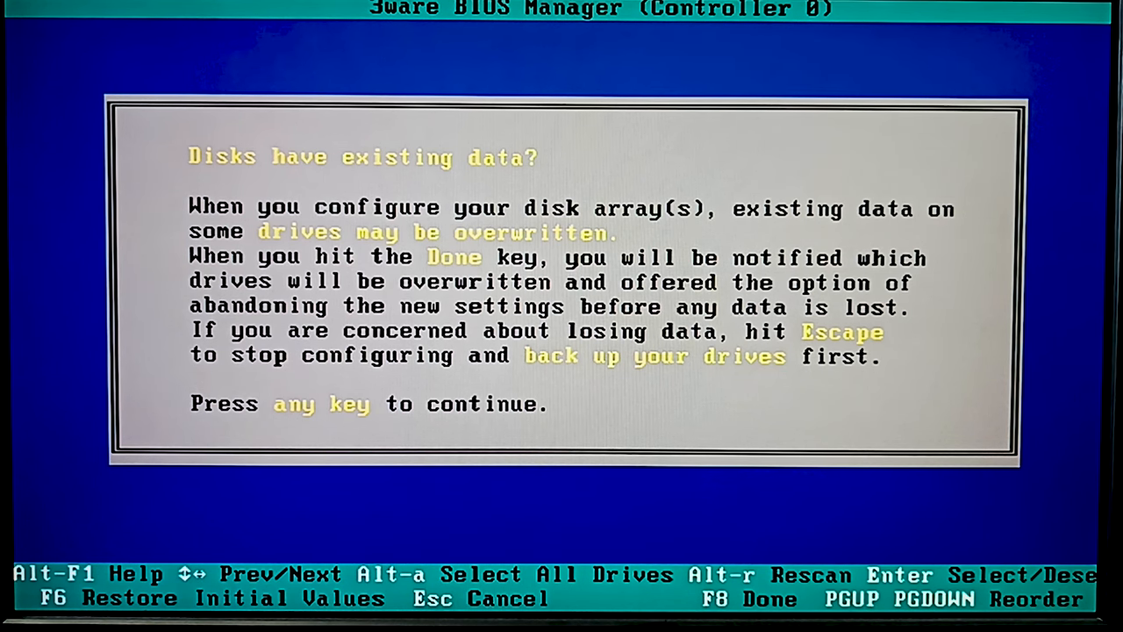
# Step: Dismiss the data warning, select all three SATA drives, and start Create Unit
pyautogui.press('enter')
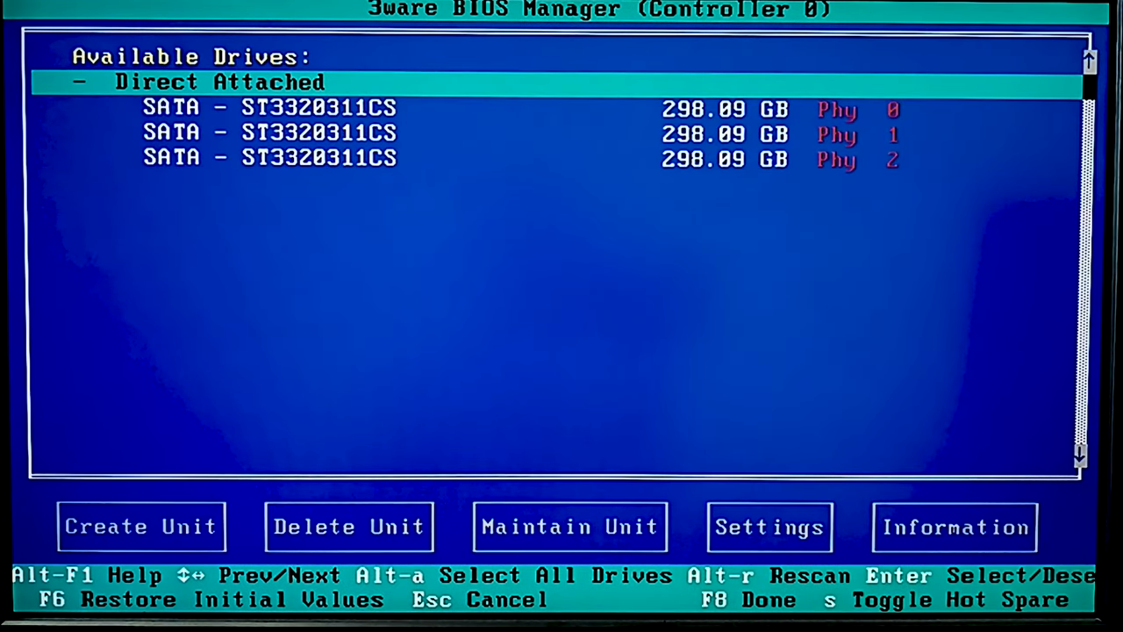
pyautogui.press('Down')
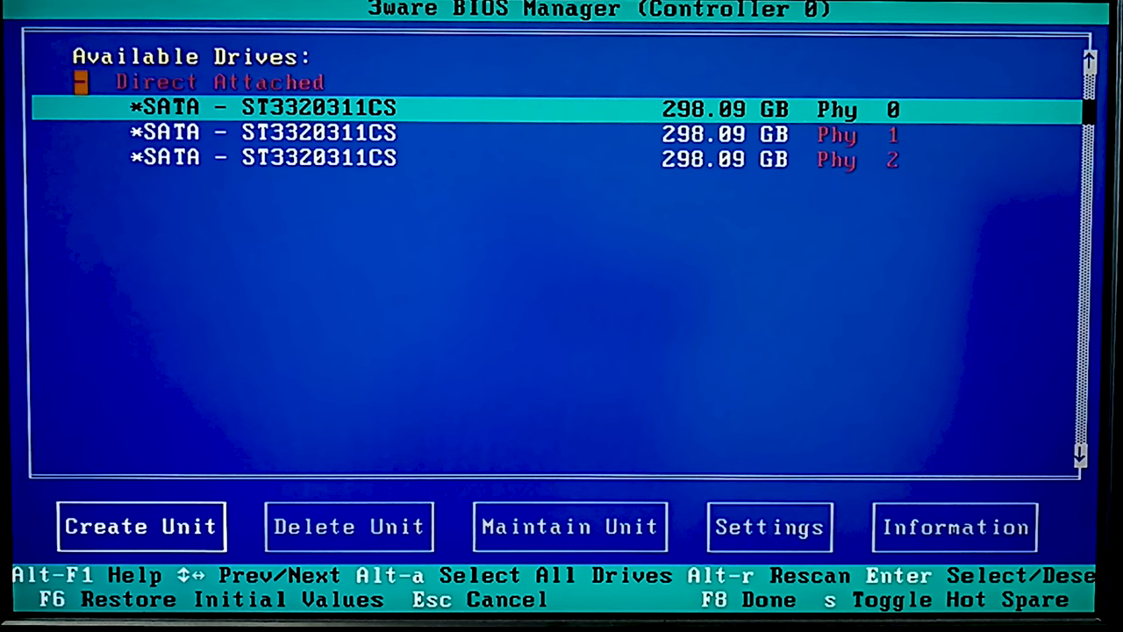
pyautogui.click(141, 526)
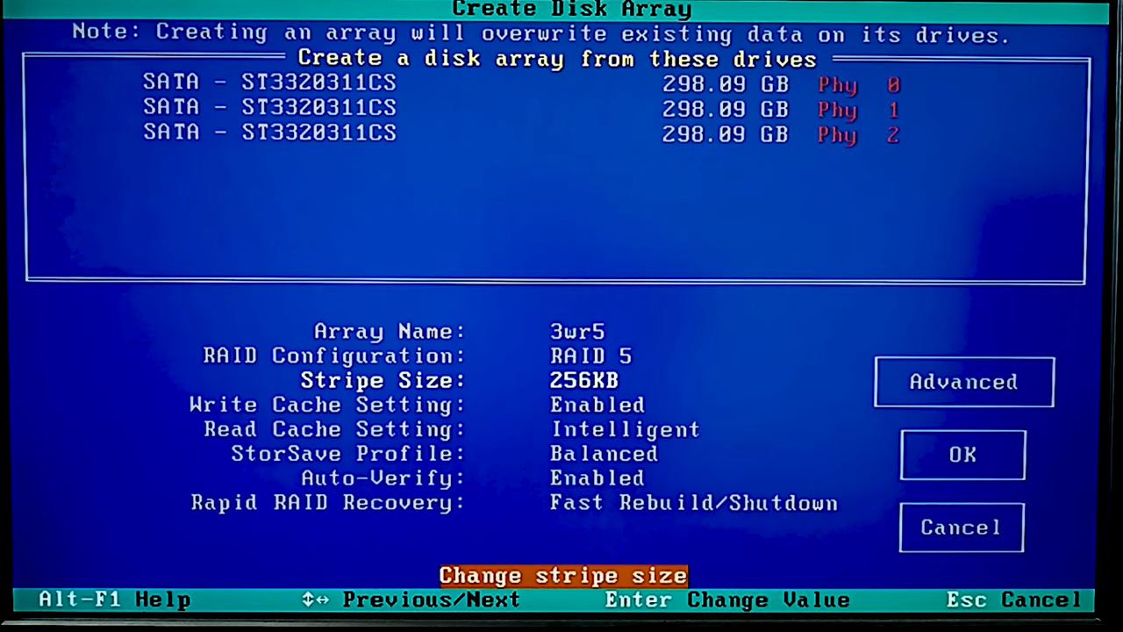
# Step: Disable write cache, review Advanced options, and confirm the 596.02 GB 3wr5 RAID 5 unit
pyautogui.press('Down')
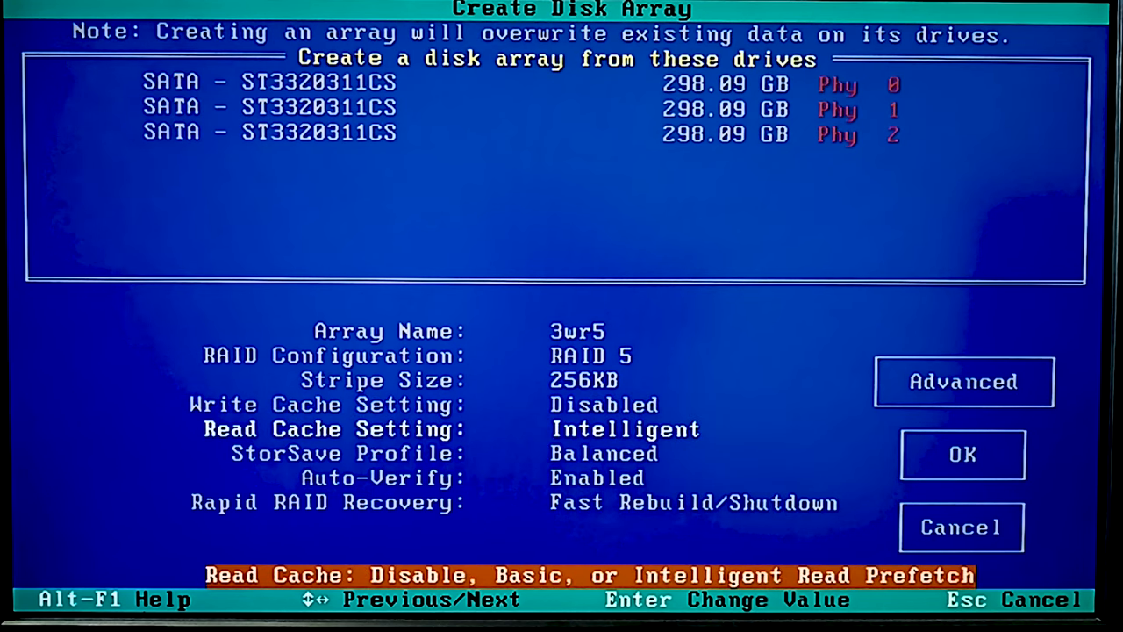
pyautogui.press('Down')
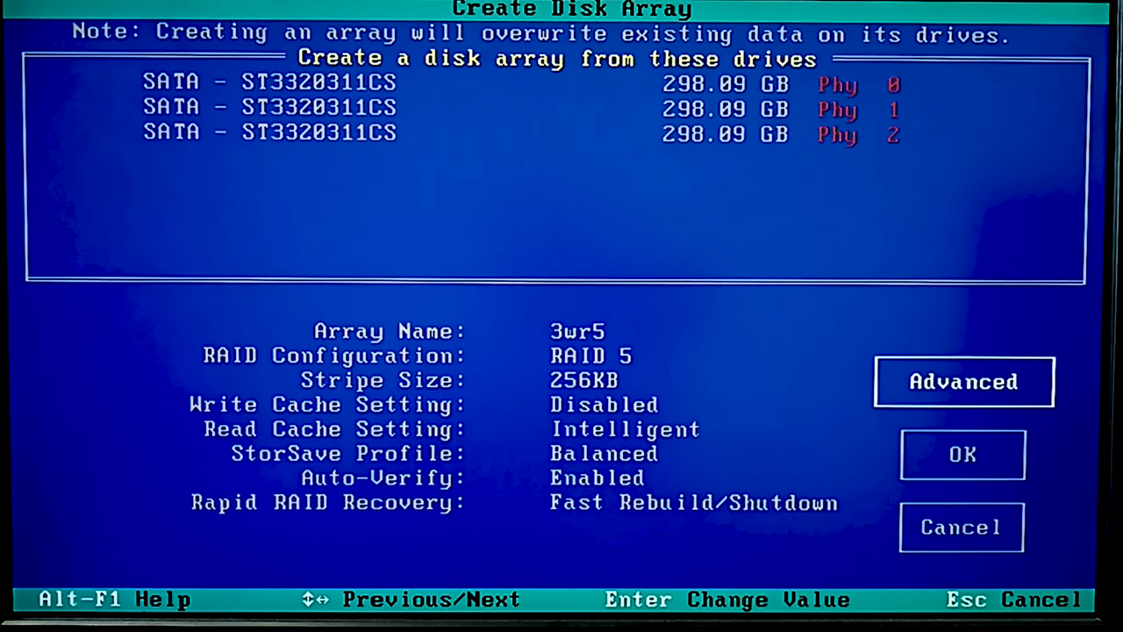
pyautogui.click(963, 381)
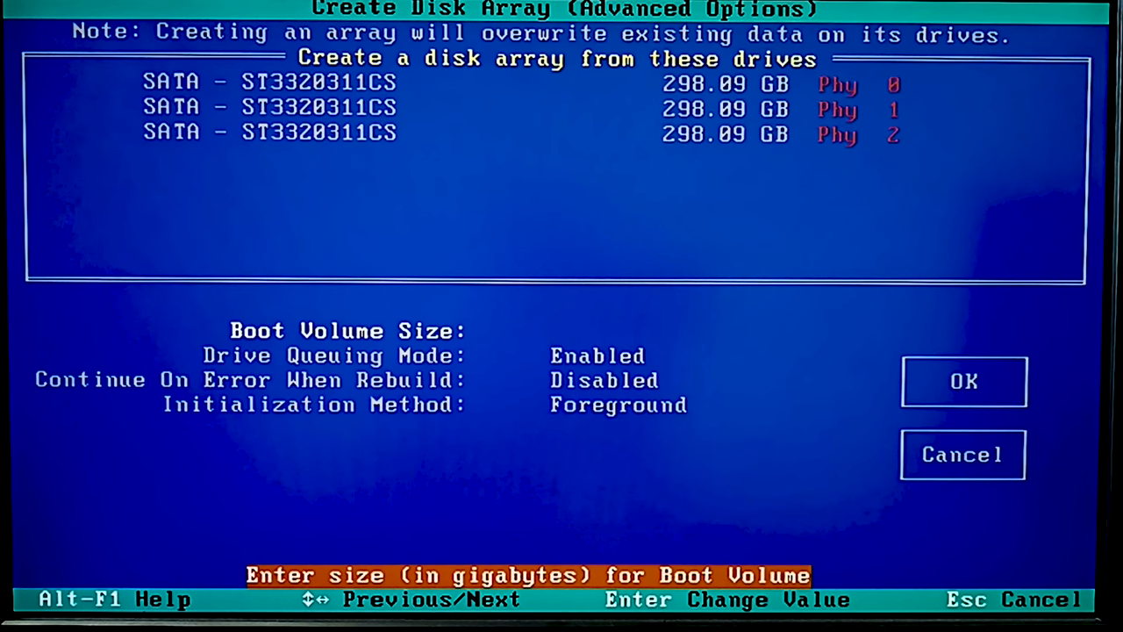
pyautogui.press('Down')
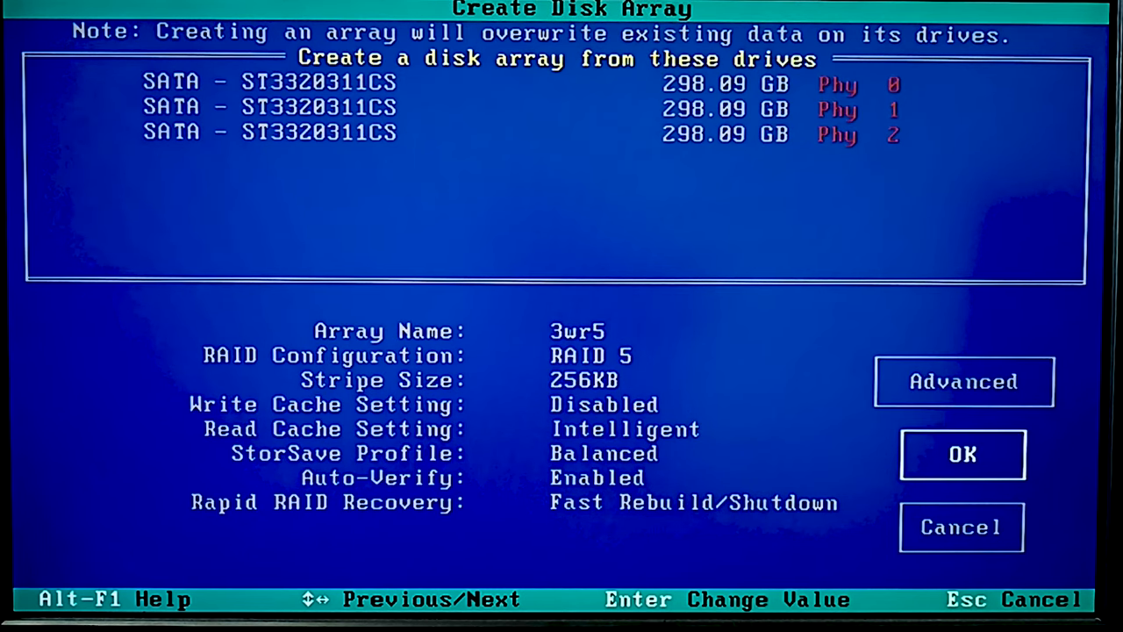
pyautogui.click(962, 454)
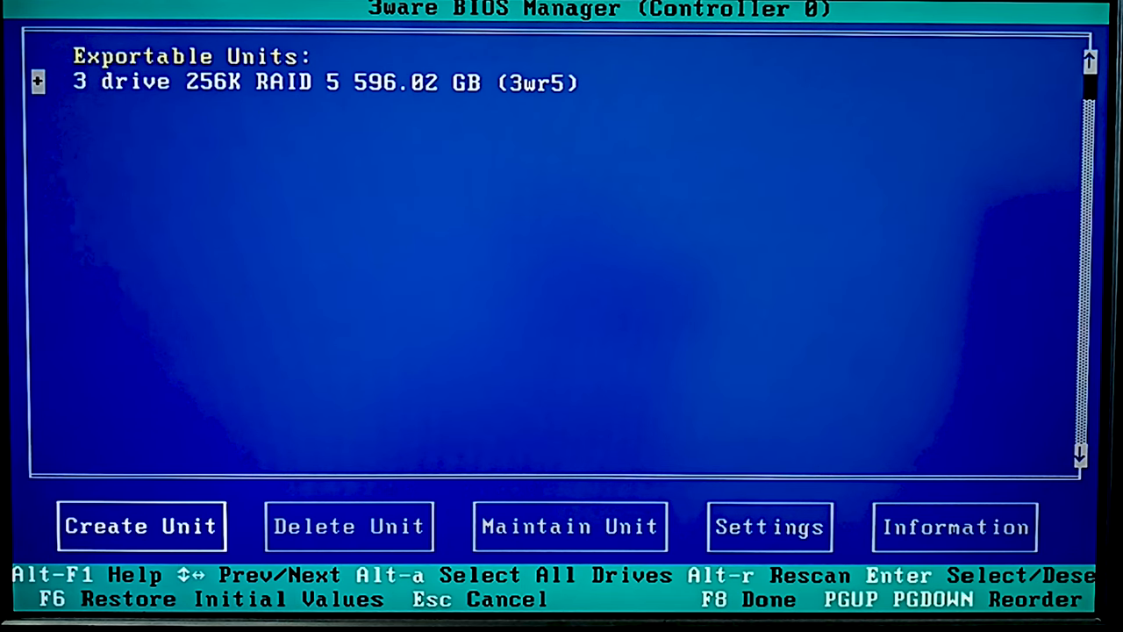
# Step: Finish with F8 and answer Y to save the 3wr5 configuration and exit
pyautogui.press('f8')
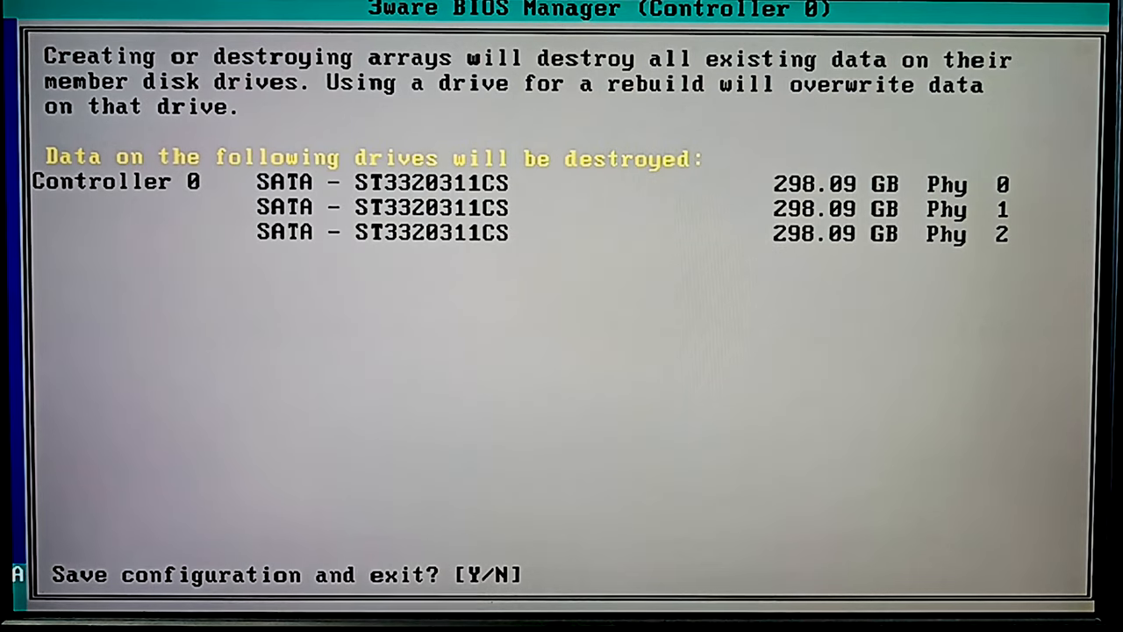
pyautogui.press('y')
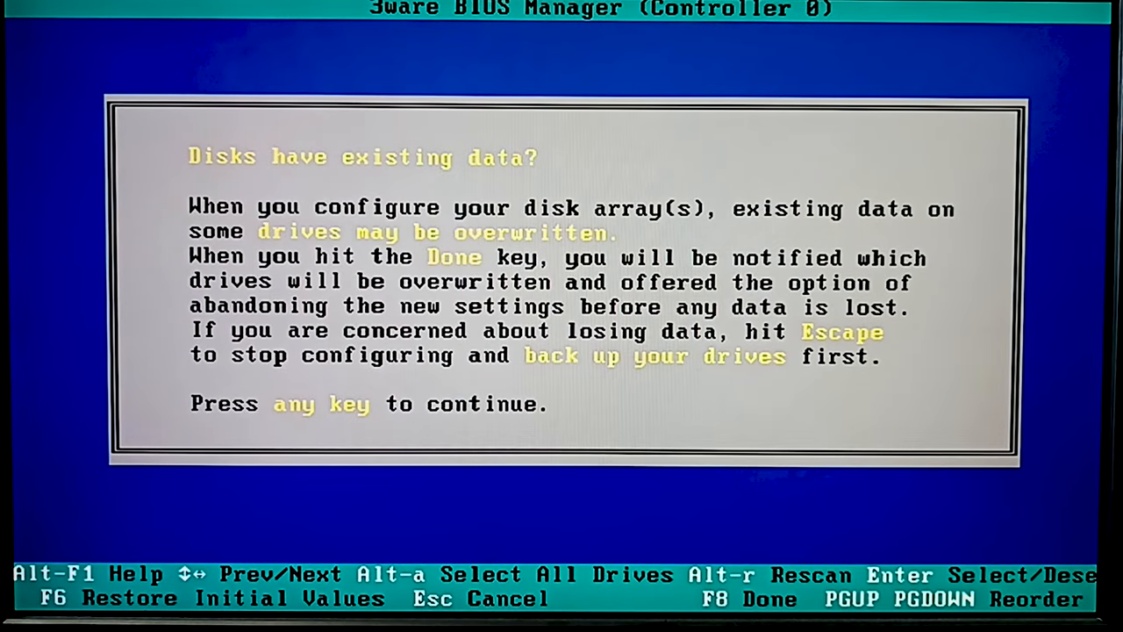
# Step: Dismiss the existing-data warning to leave 3ware BIOS setup
pyautogui.press('enter')
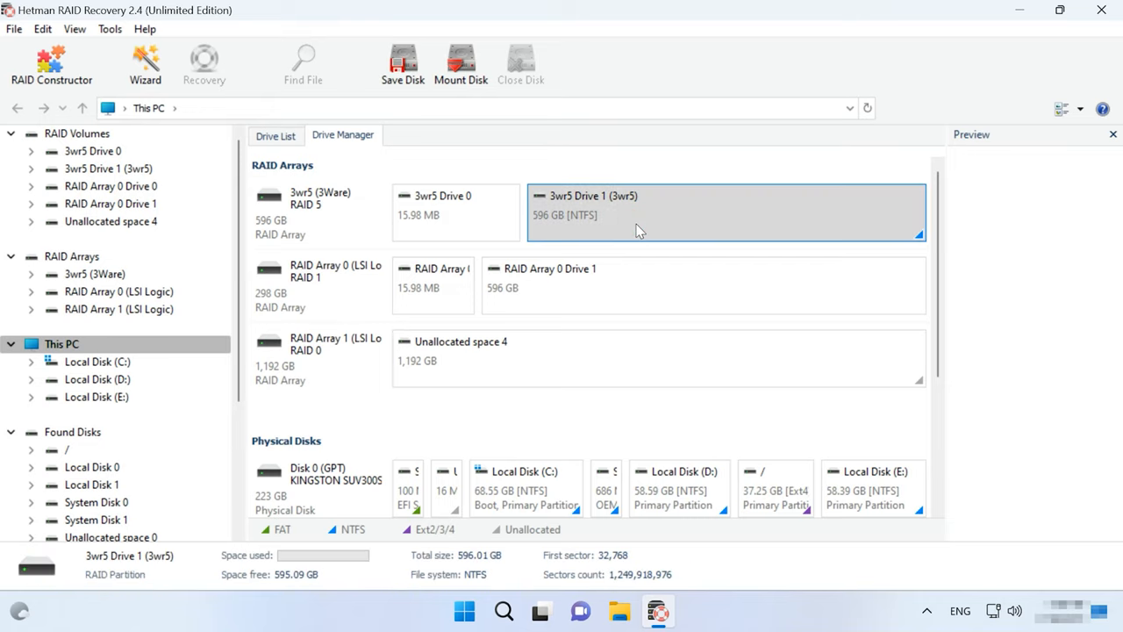
pyautogui.click(319, 210)
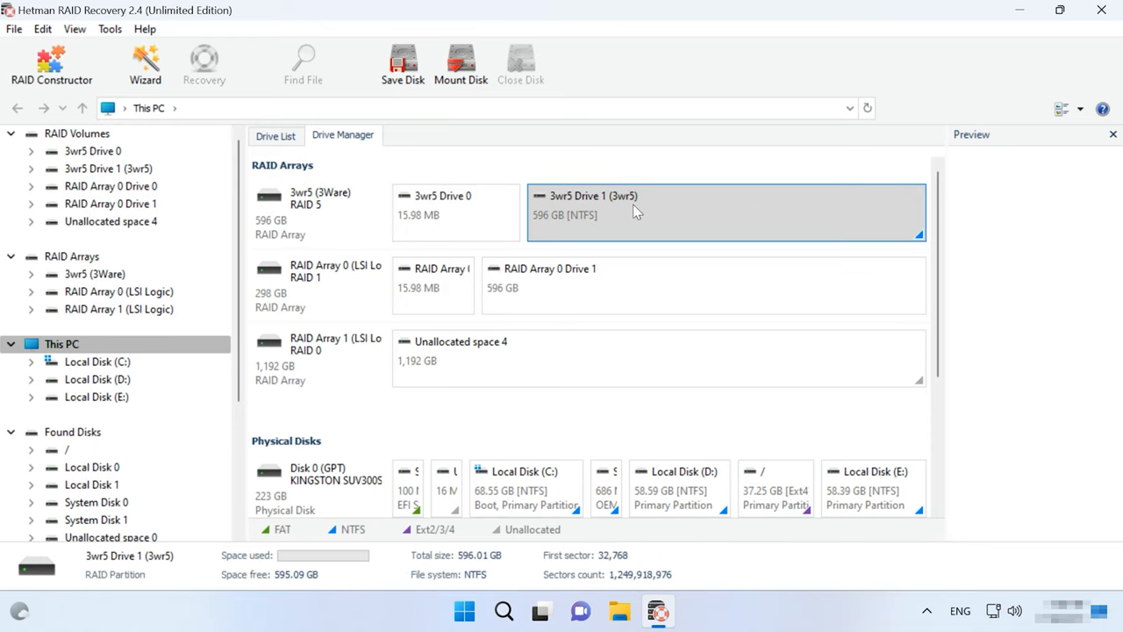
pyautogui.moveTo(690, 230)
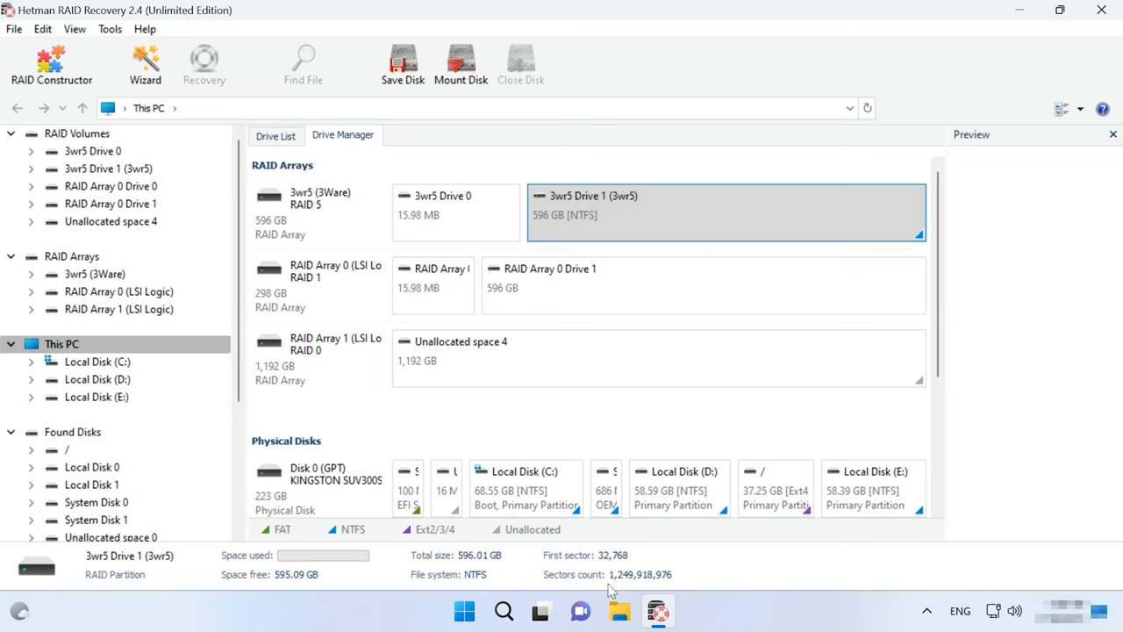
pyautogui.rightClick(316, 210)
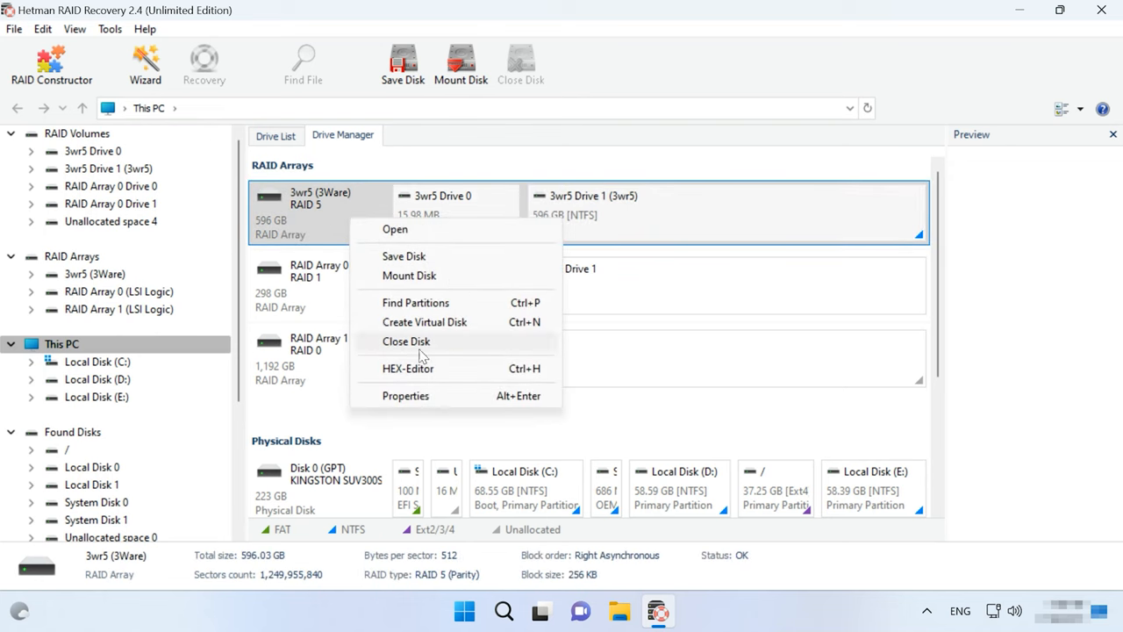
pyautogui.click(405, 396)
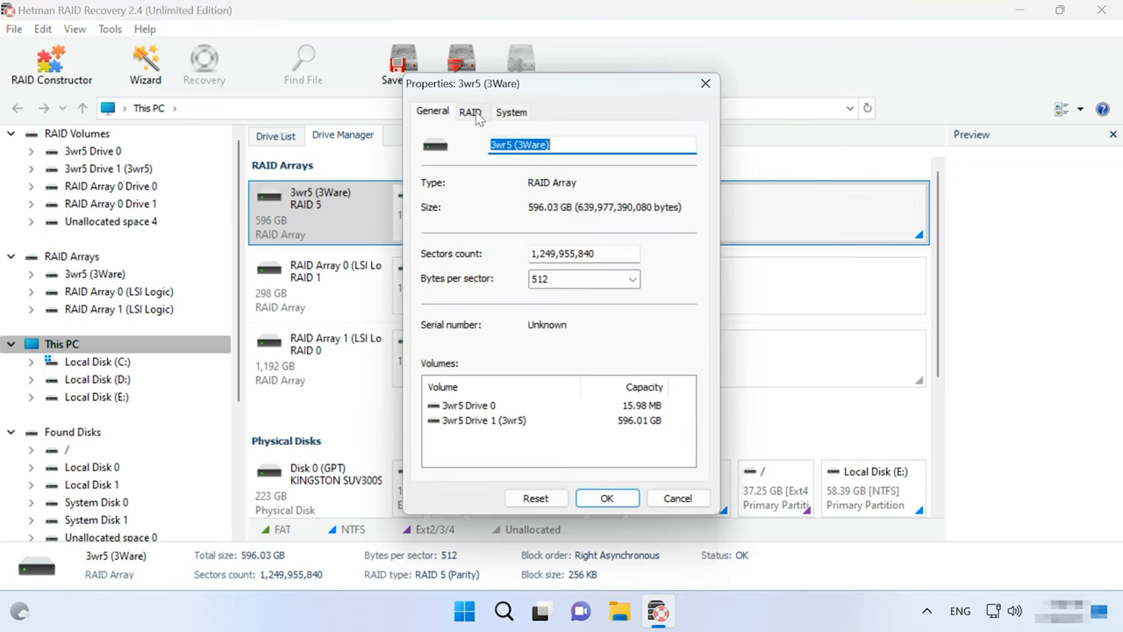
pyautogui.click(470, 111)
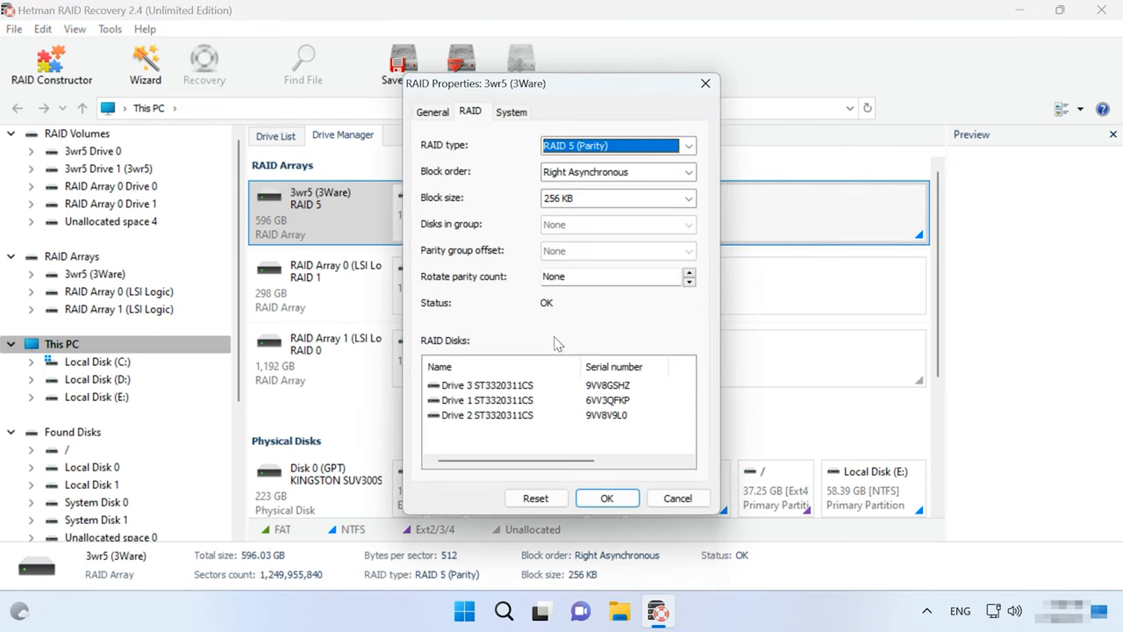
pyautogui.moveTo(640, 165)
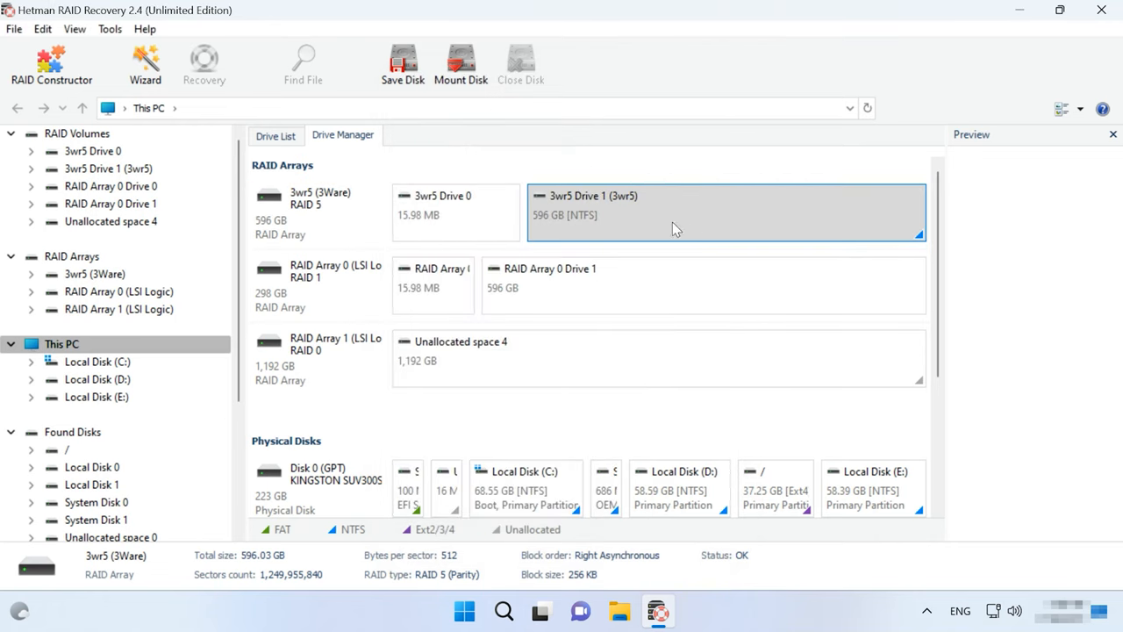
# Step: Run a Fast scan on the 3wr5 array, finding 269 files in 11 folders
pyautogui.rightClick(675, 228)
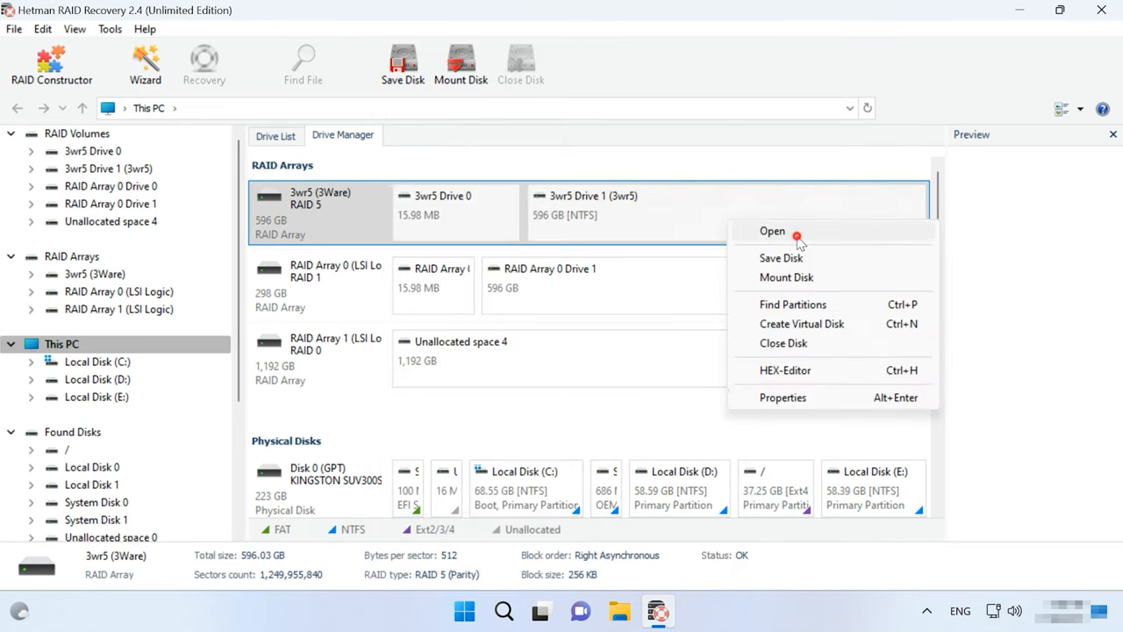
pyautogui.click(771, 231)
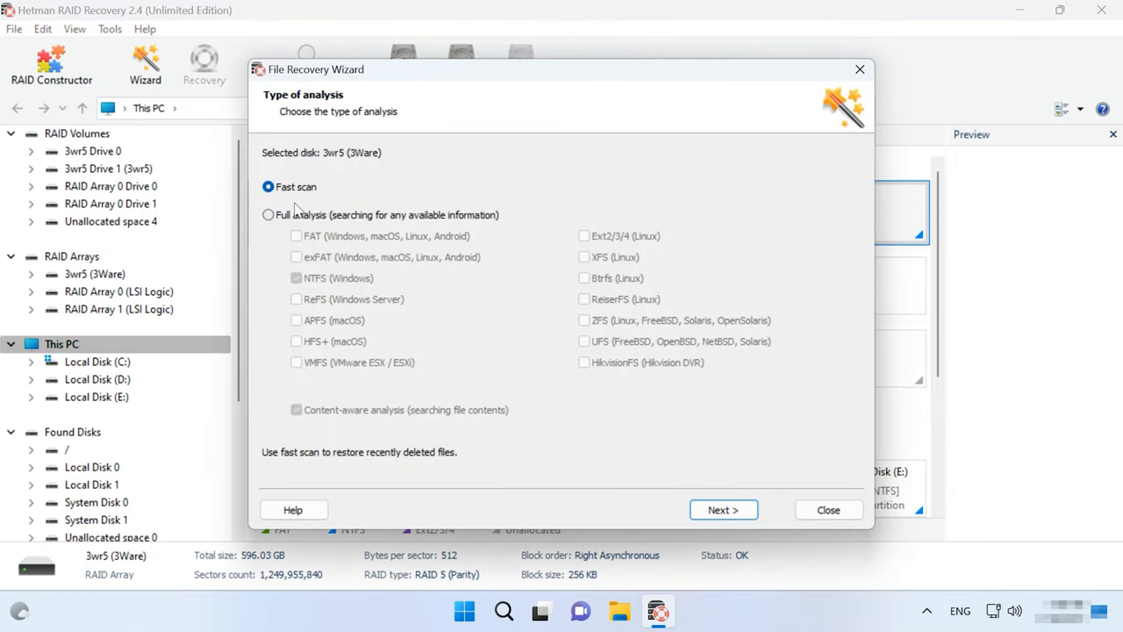
pyautogui.click(269, 214)
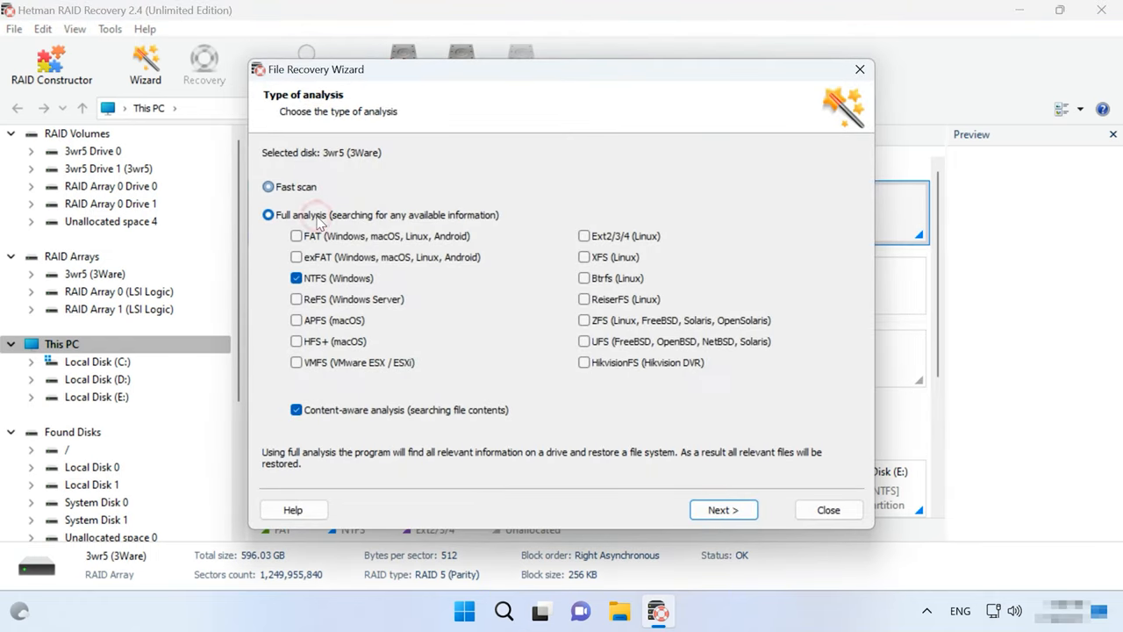
pyautogui.click(268, 186)
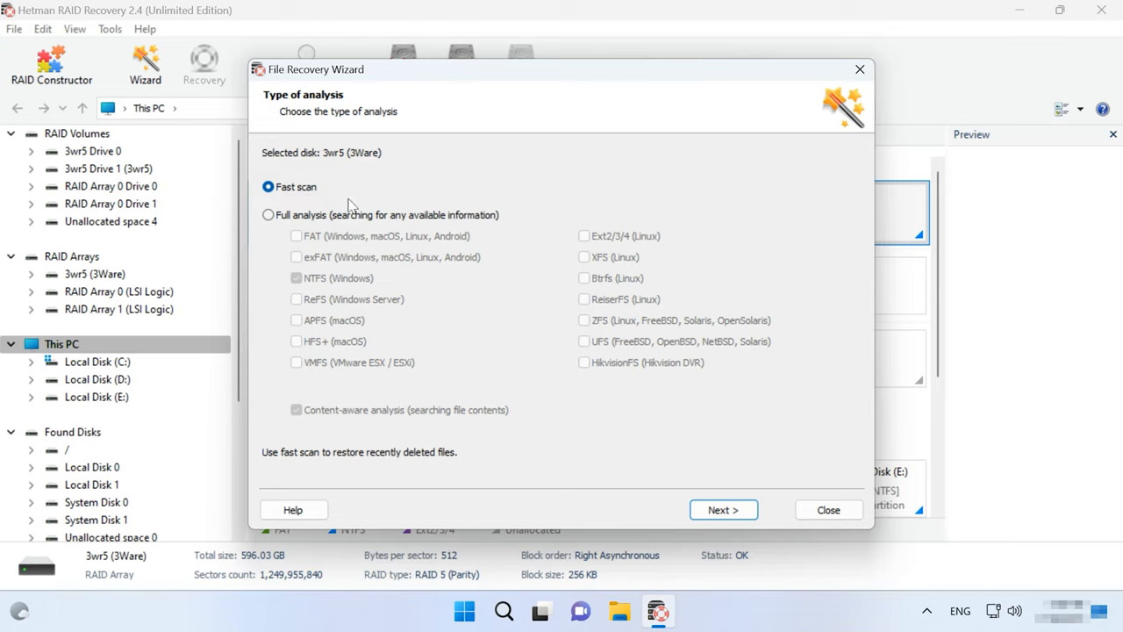
pyautogui.click(723, 510)
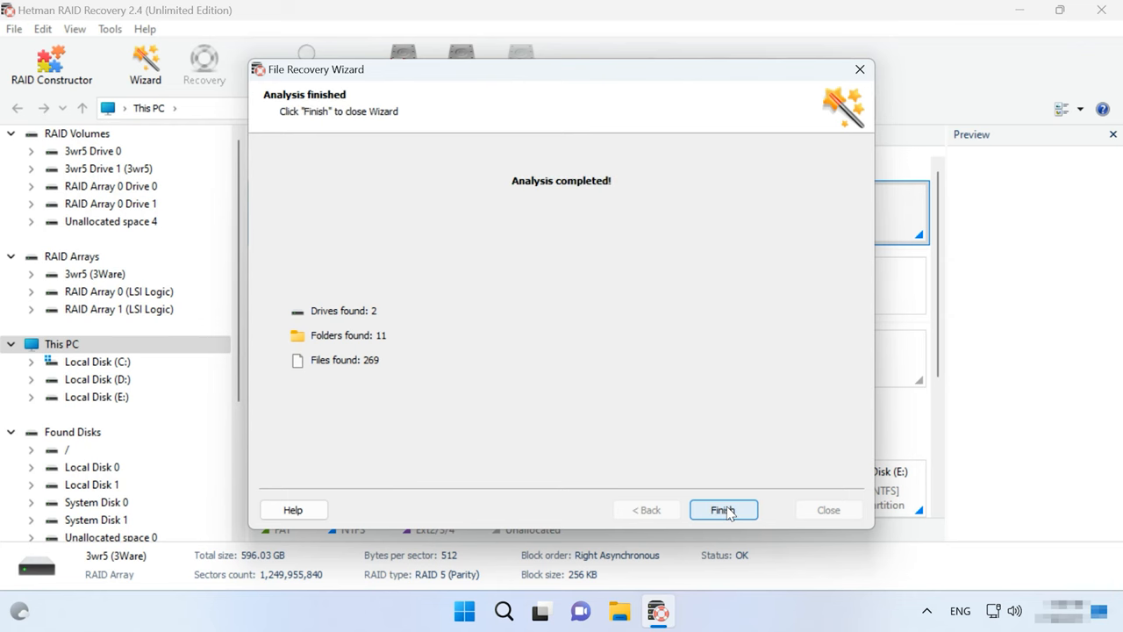
pyautogui.click(722, 509)
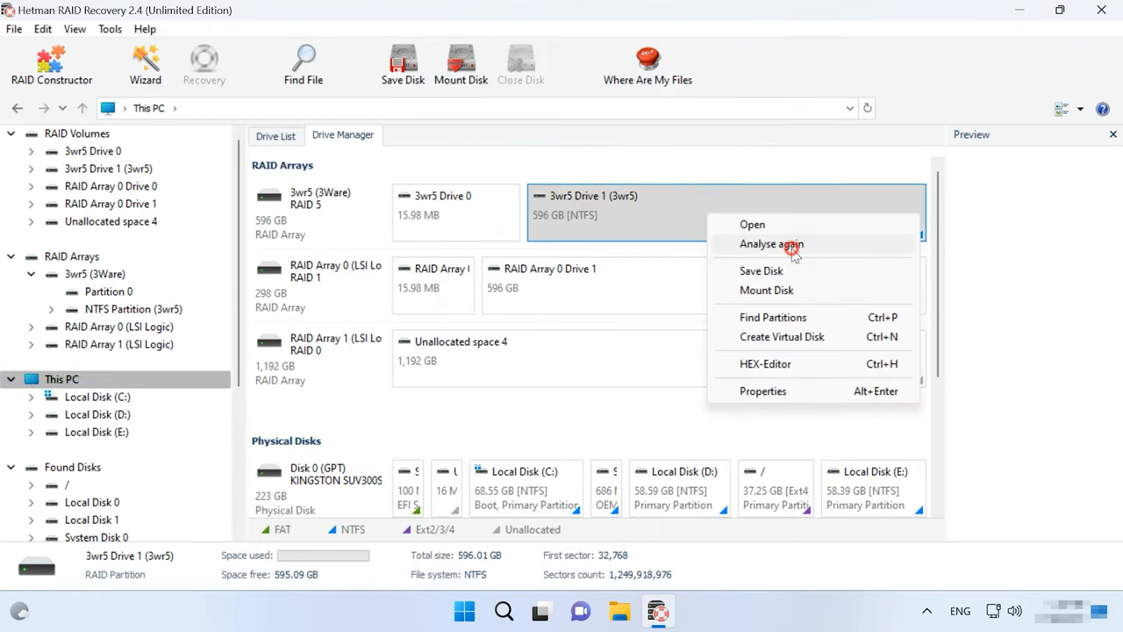
# Step: Re-analyse the 3wr5 Drive 1 volume through the analysis wizard to completion
pyautogui.click(770, 244)
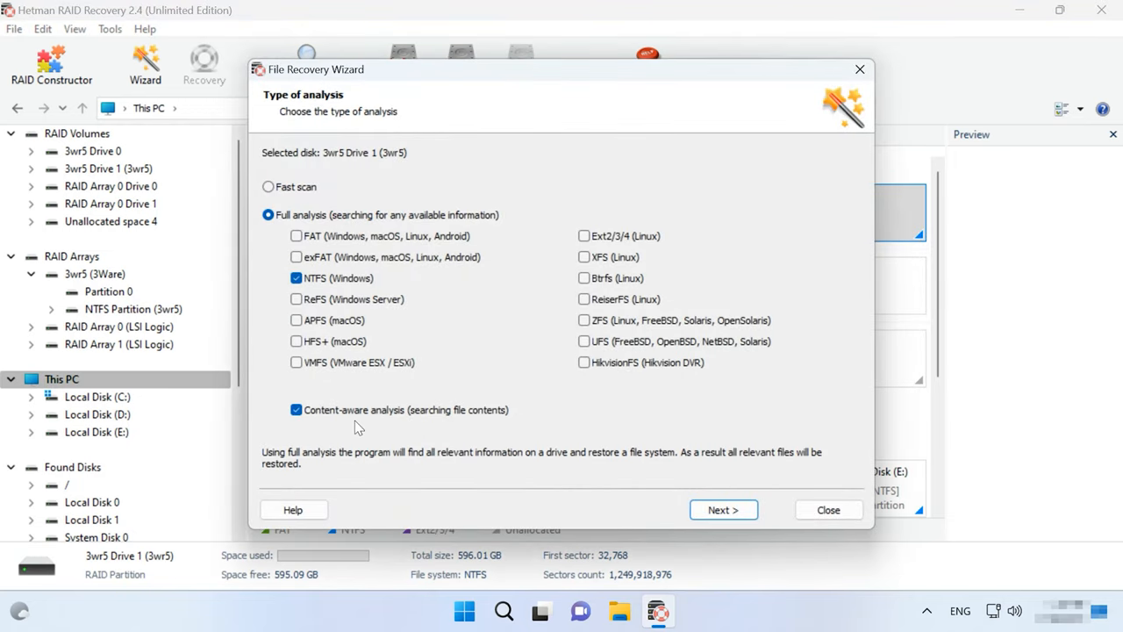
pyautogui.click(723, 509)
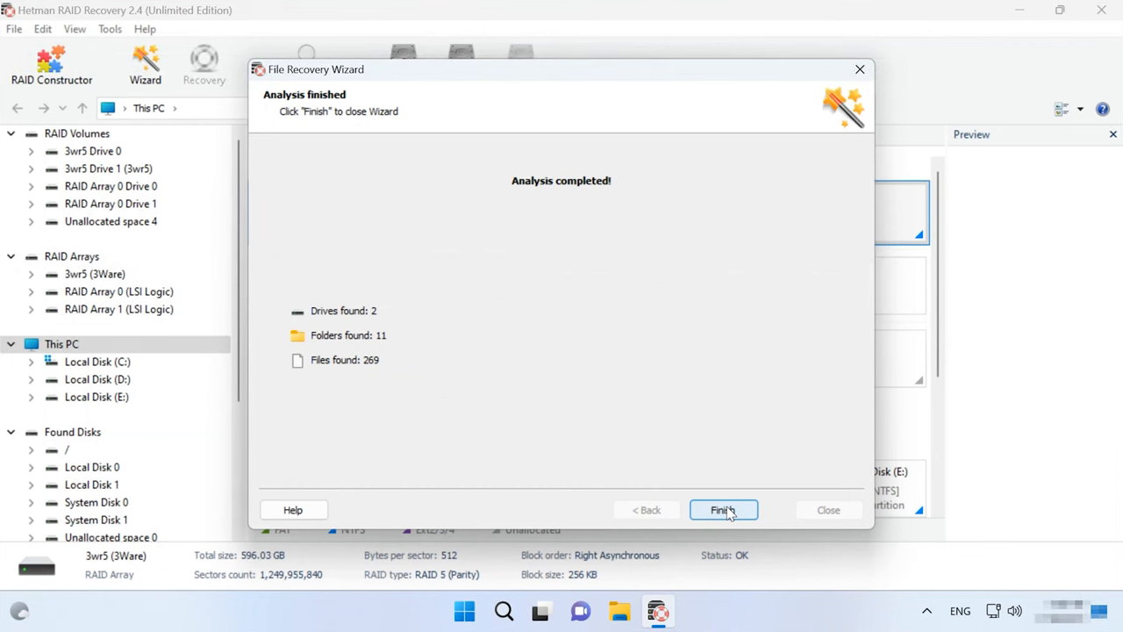
pyautogui.click(722, 510)
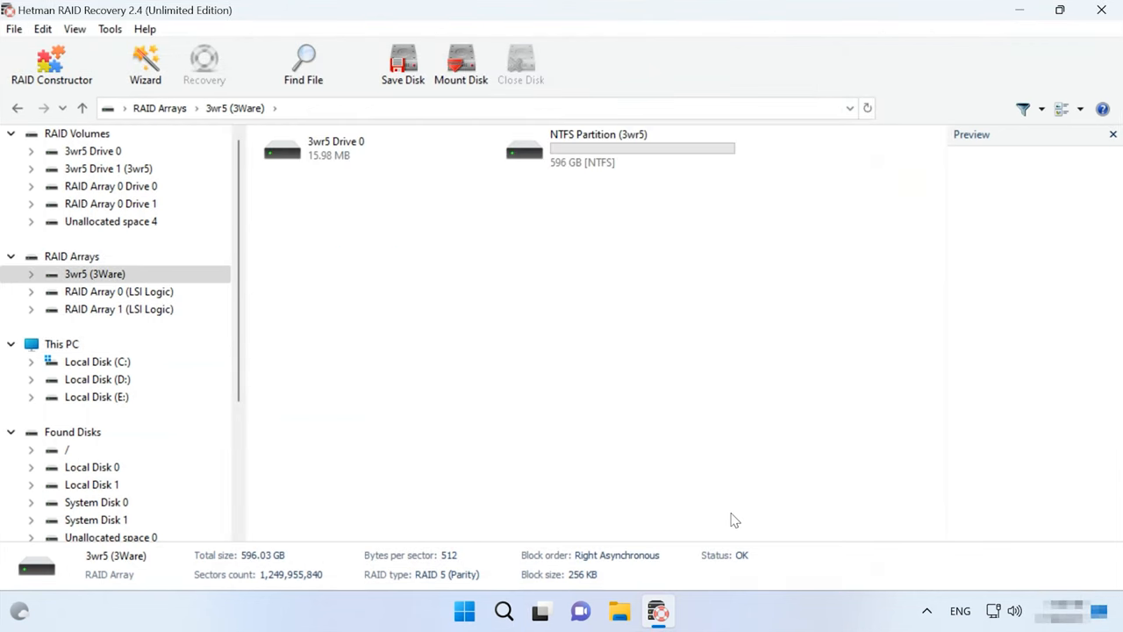
# Step: Open the 3wr5 Drive 1 volume and preview the deleted GC8.png image
pyautogui.doubleClick(598, 148)
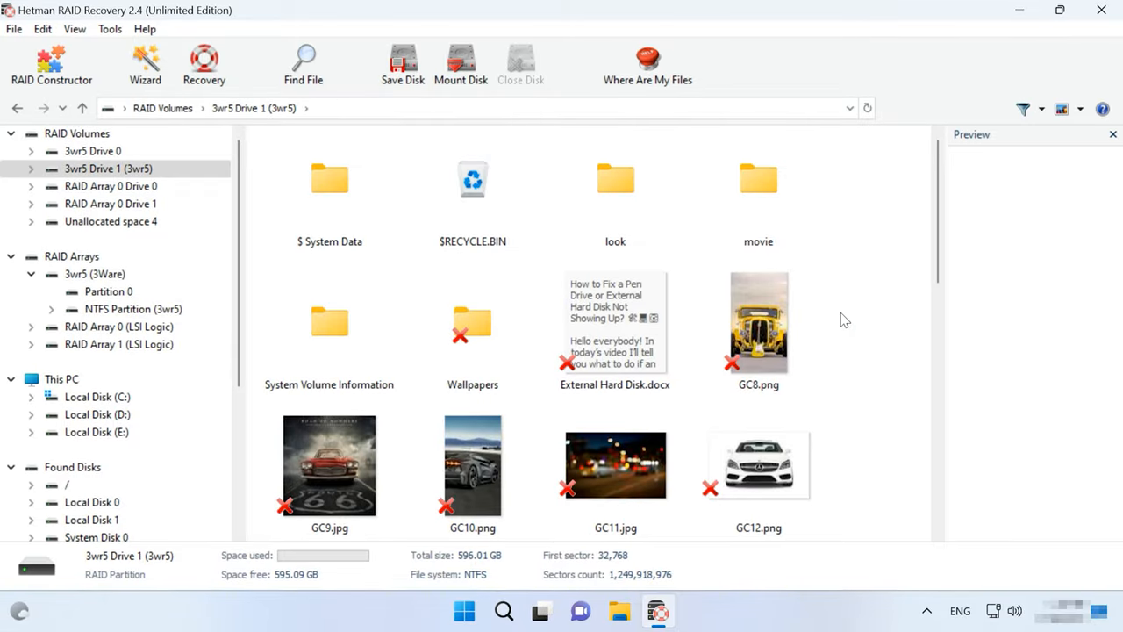
pyautogui.click(758, 324)
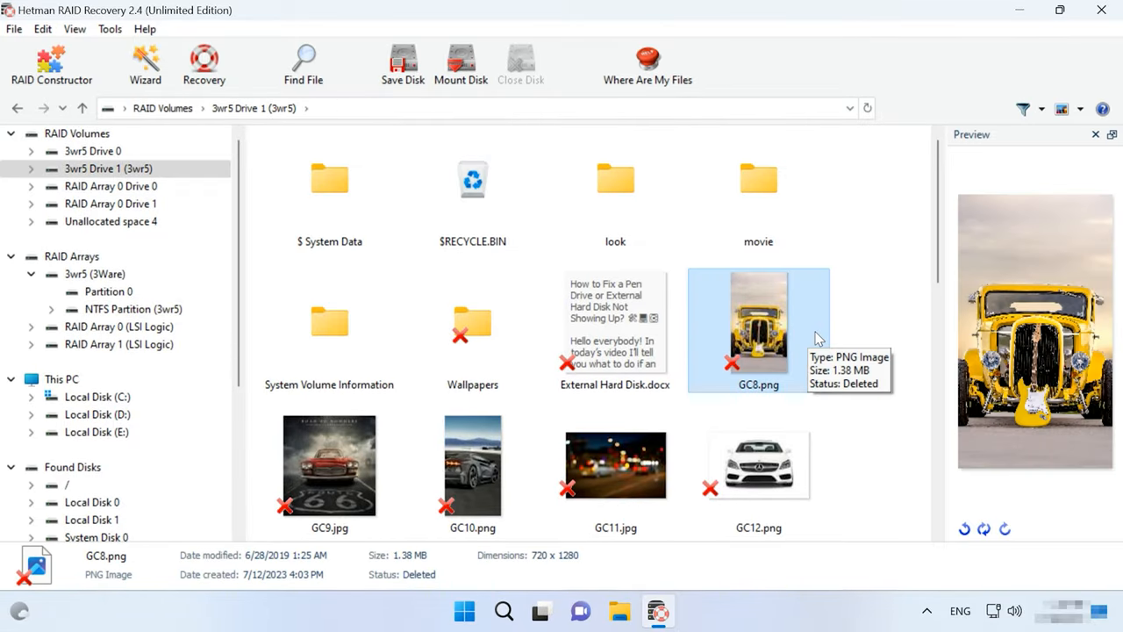
pyautogui.moveTo(930, 329)
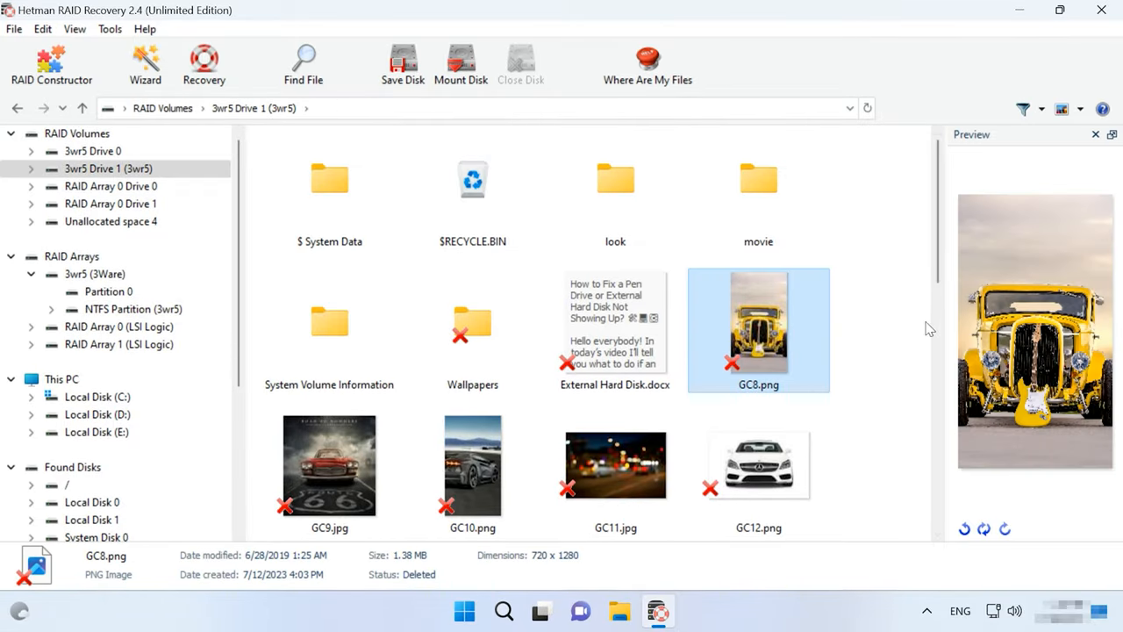
pyautogui.scroll(-3)
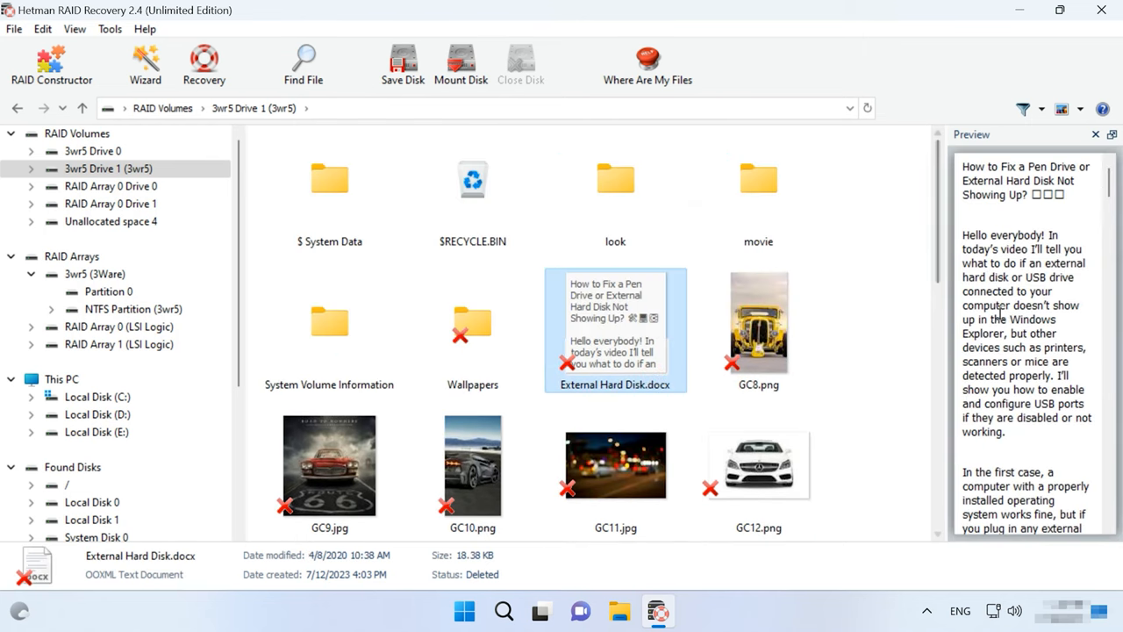
pyautogui.click(758, 329)
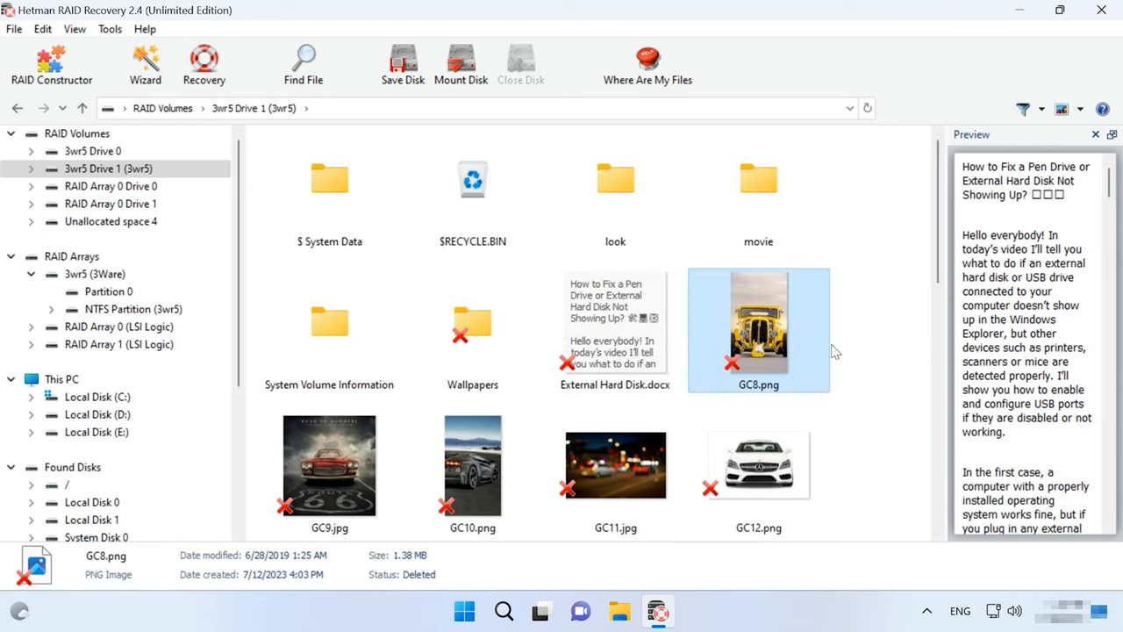
pyautogui.click(758, 329)
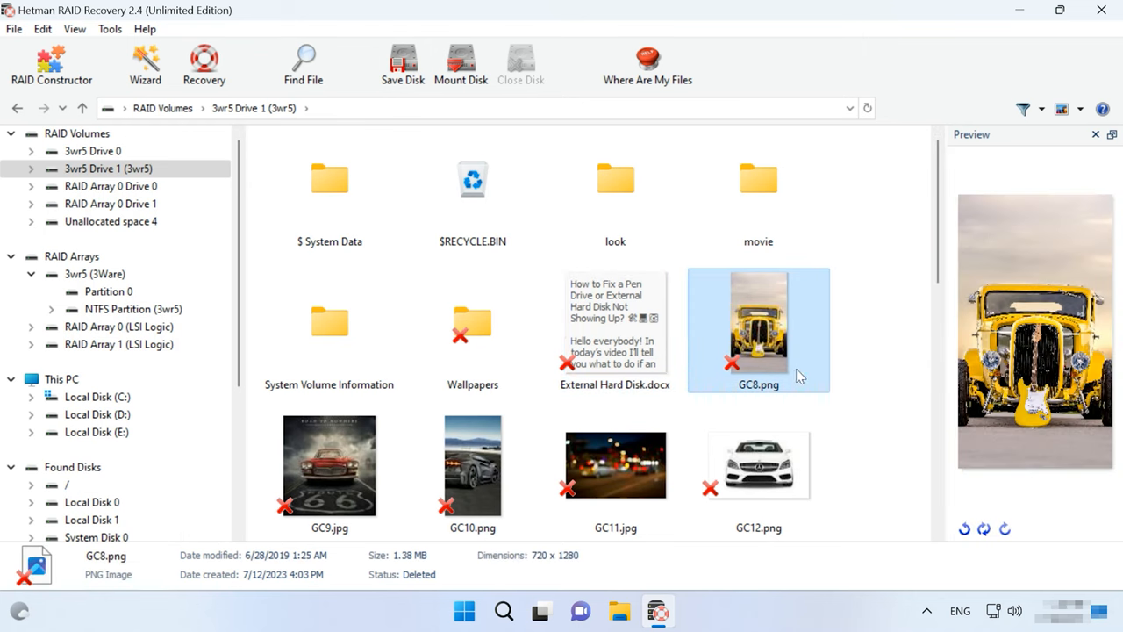
pyautogui.moveTo(842, 379)
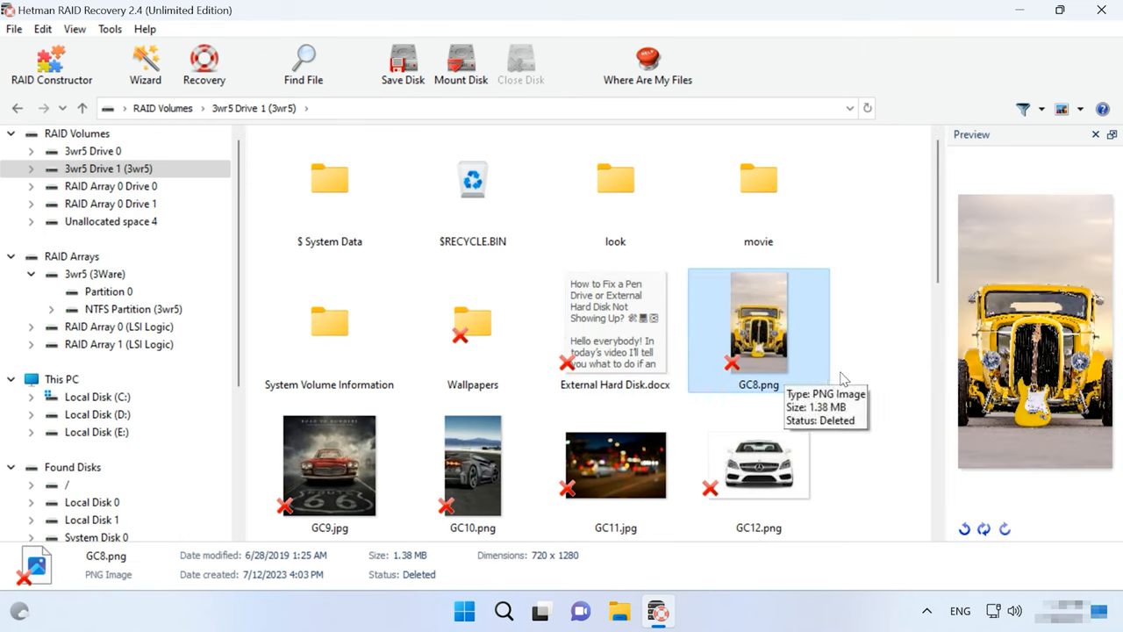
pyautogui.moveTo(719, 364)
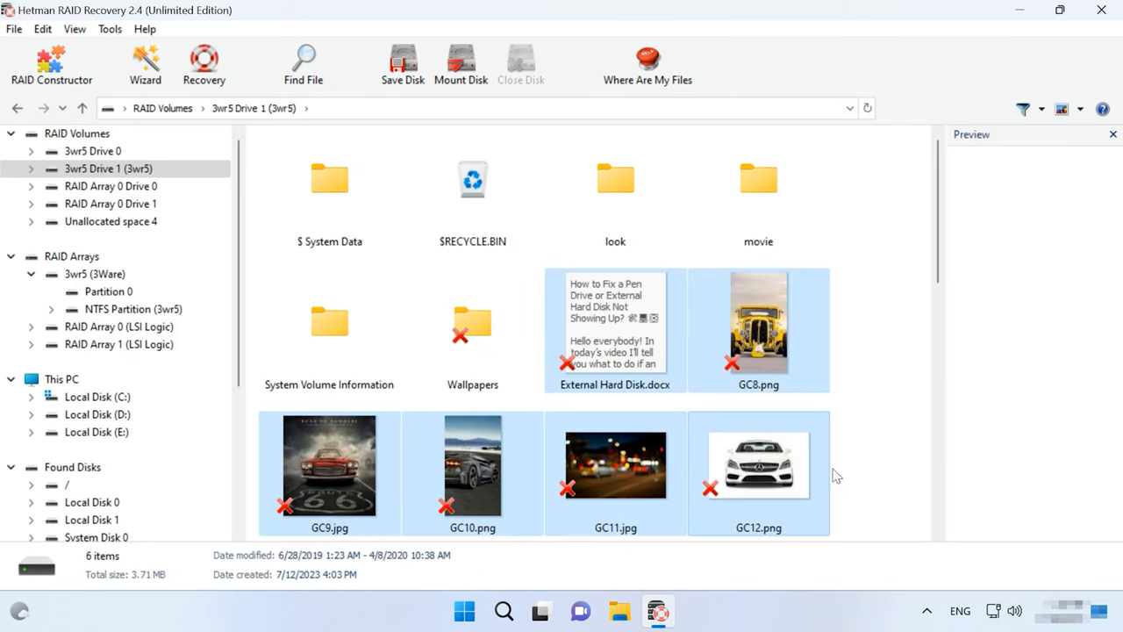
# Step: Recover GC8–GC12 and External Hard Disk.docx to hard disk path C:\111\
pyautogui.click(203, 65)
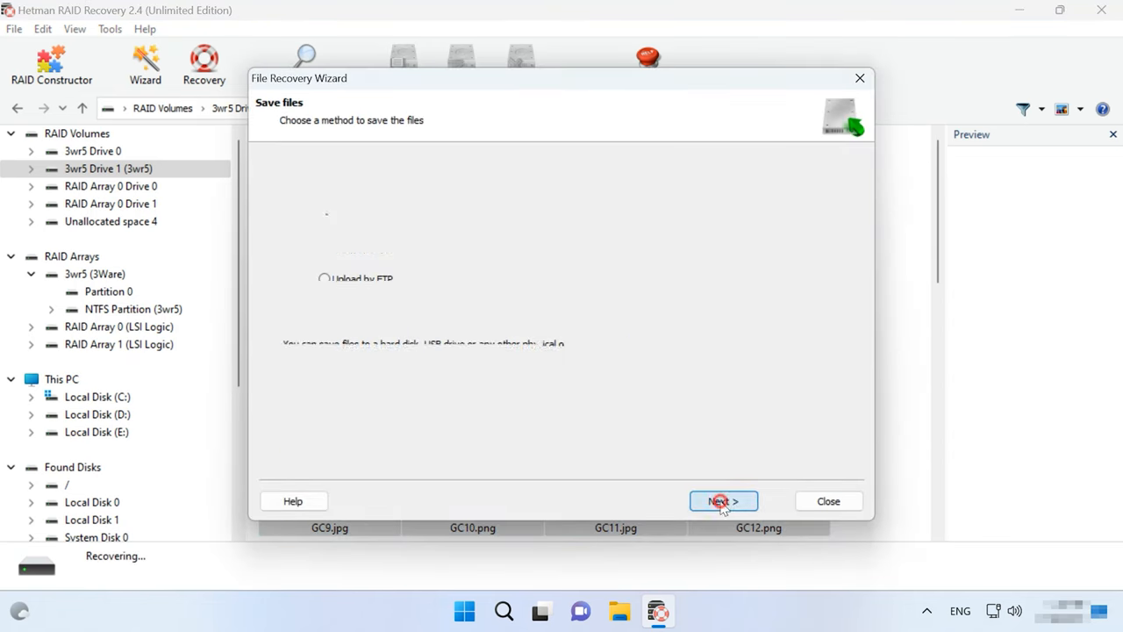
pyautogui.click(722, 501)
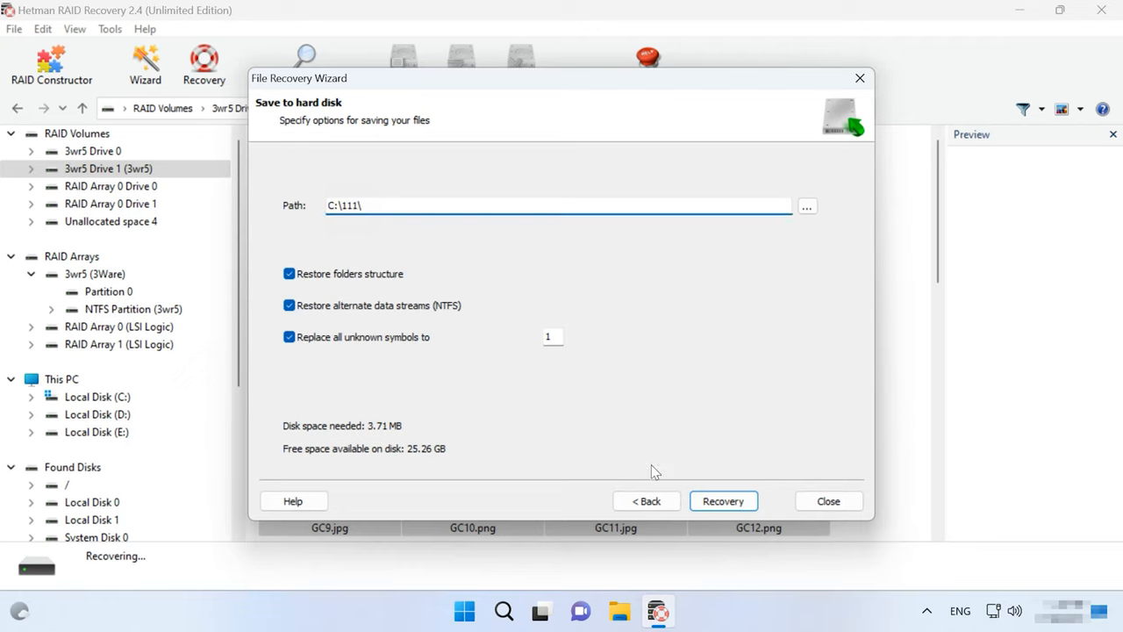
pyautogui.click(723, 501)
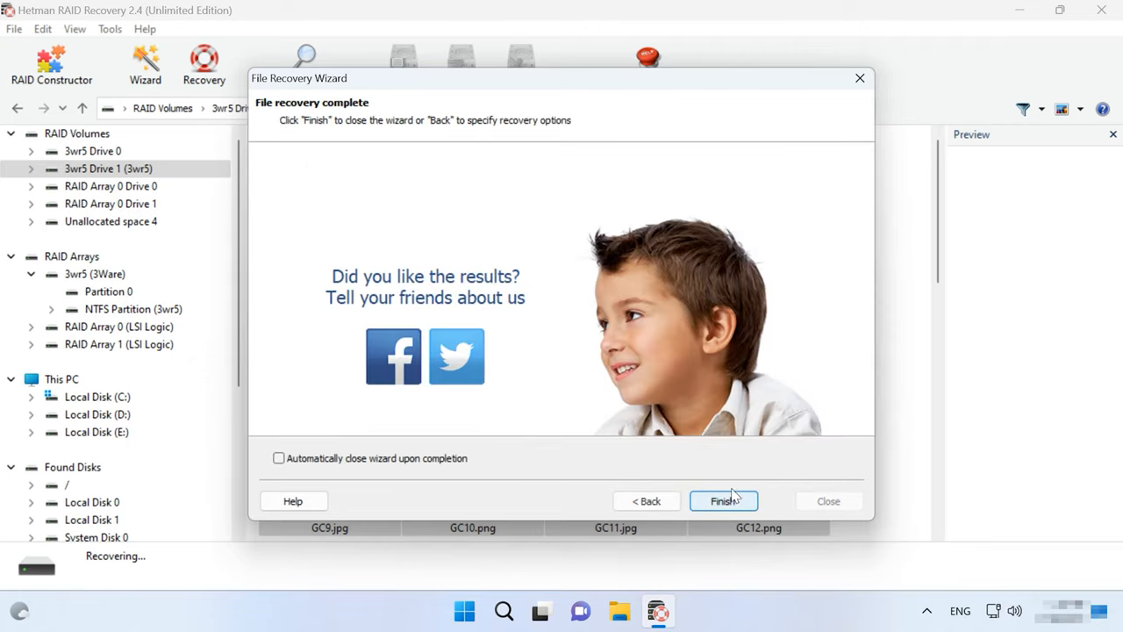
pyautogui.click(723, 501)
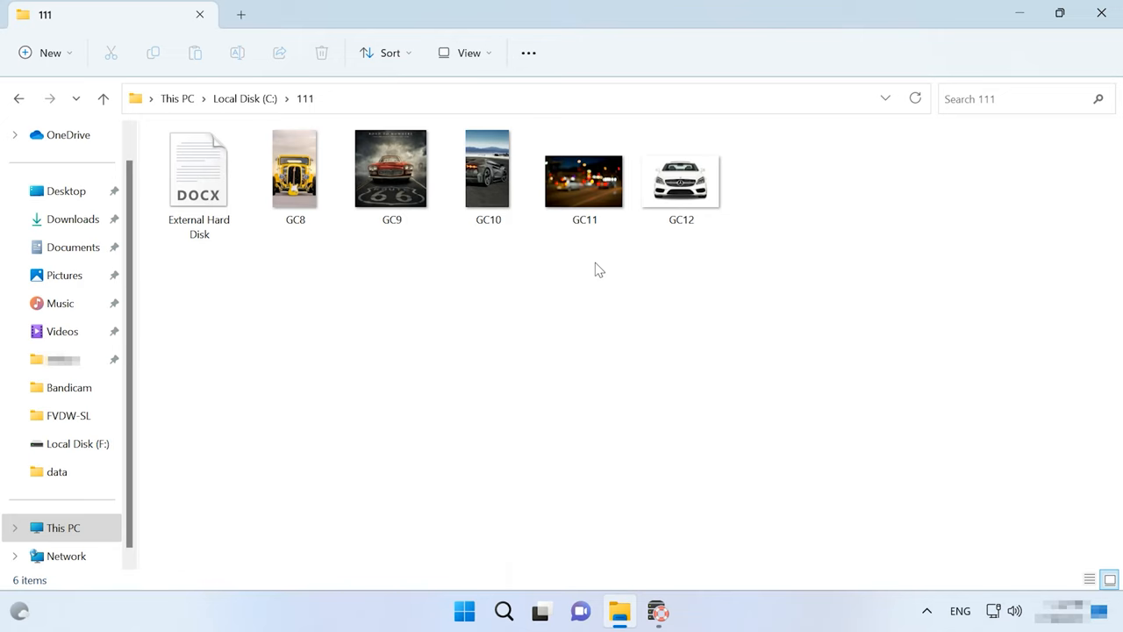
# Step: Open C:\111 in File Explorer to review the six recovered files
pyautogui.click(657, 611)
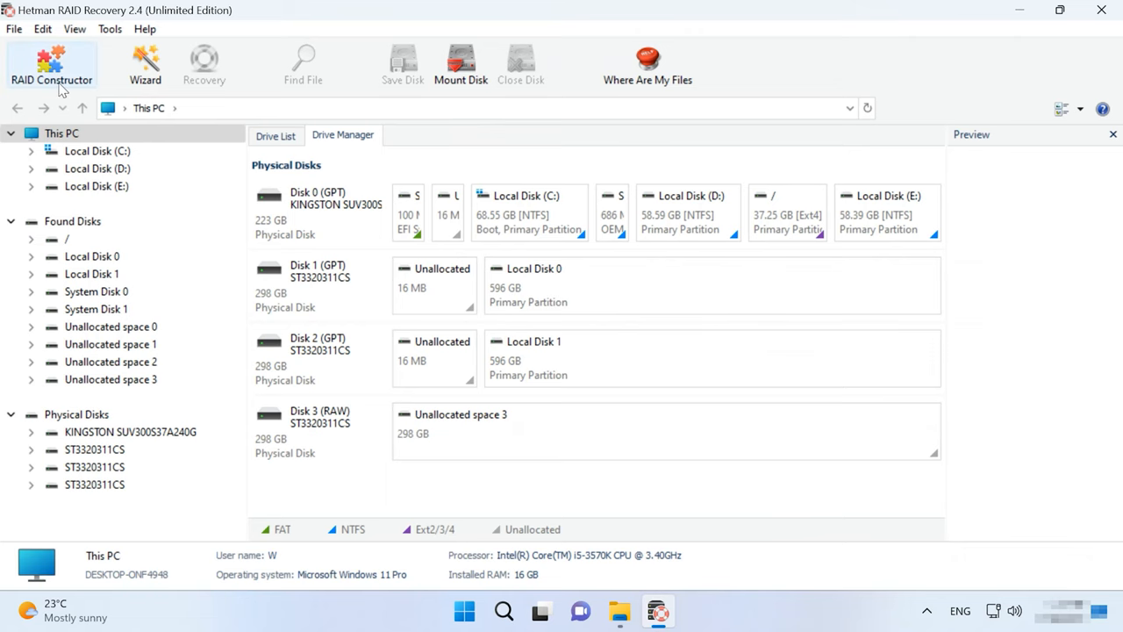
# Step: Launch RAID Constructor and choose Manual mode to specify array parameters
pyautogui.click(51, 63)
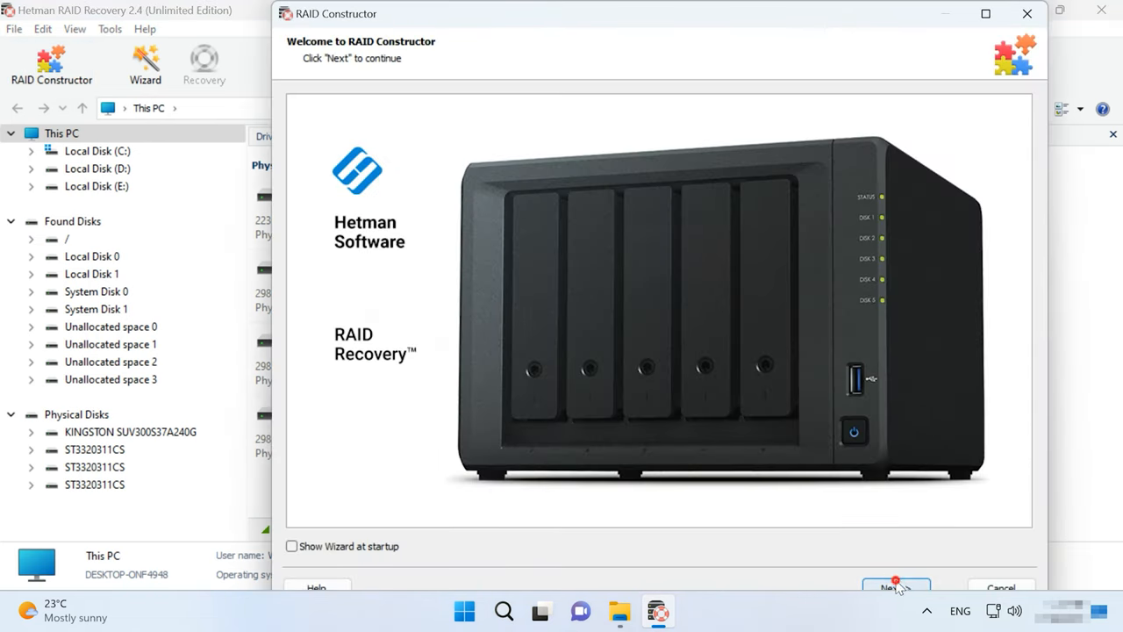
pyautogui.click(894, 586)
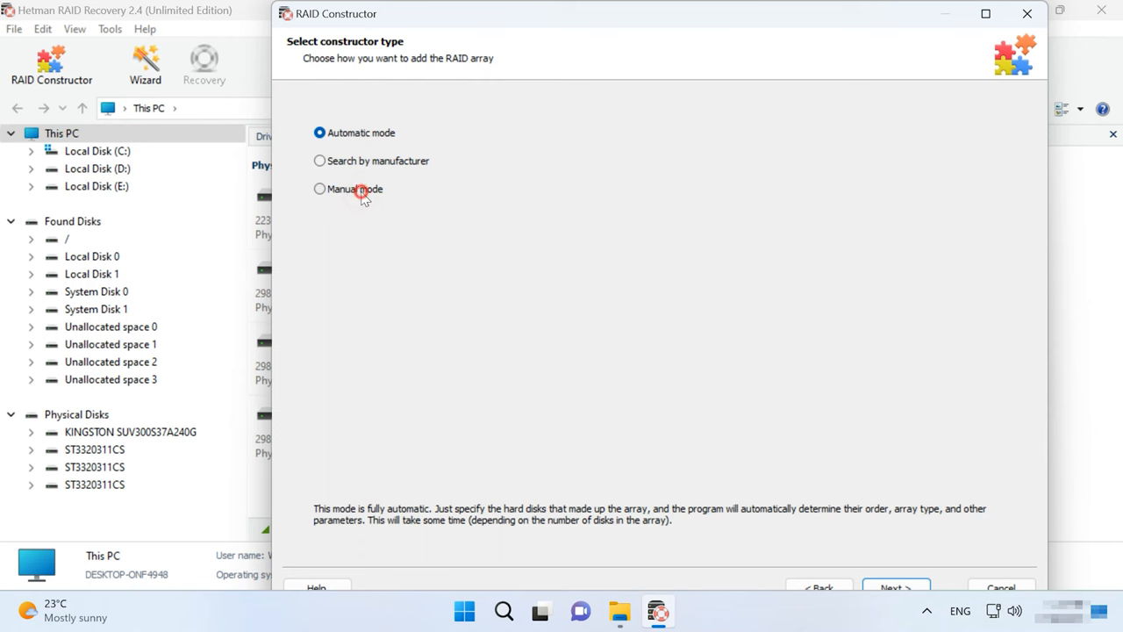
pyautogui.click(895, 586)
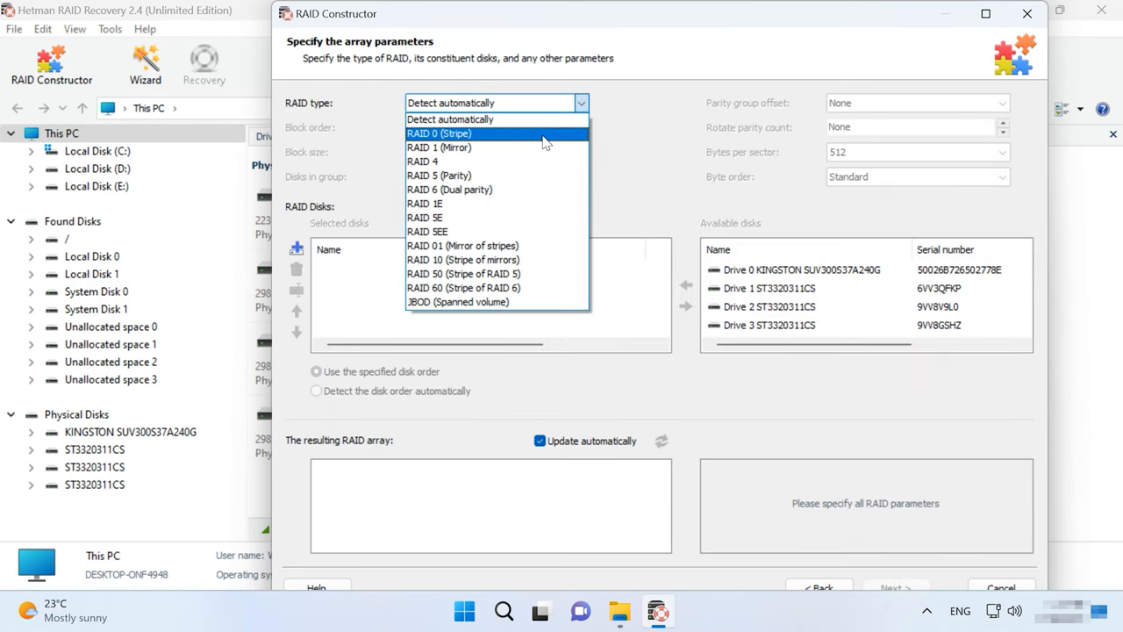
# Step: Set the array to RAID 5 with Right Asynchronous block order and 256 KB block size
pyautogui.click(439, 174)
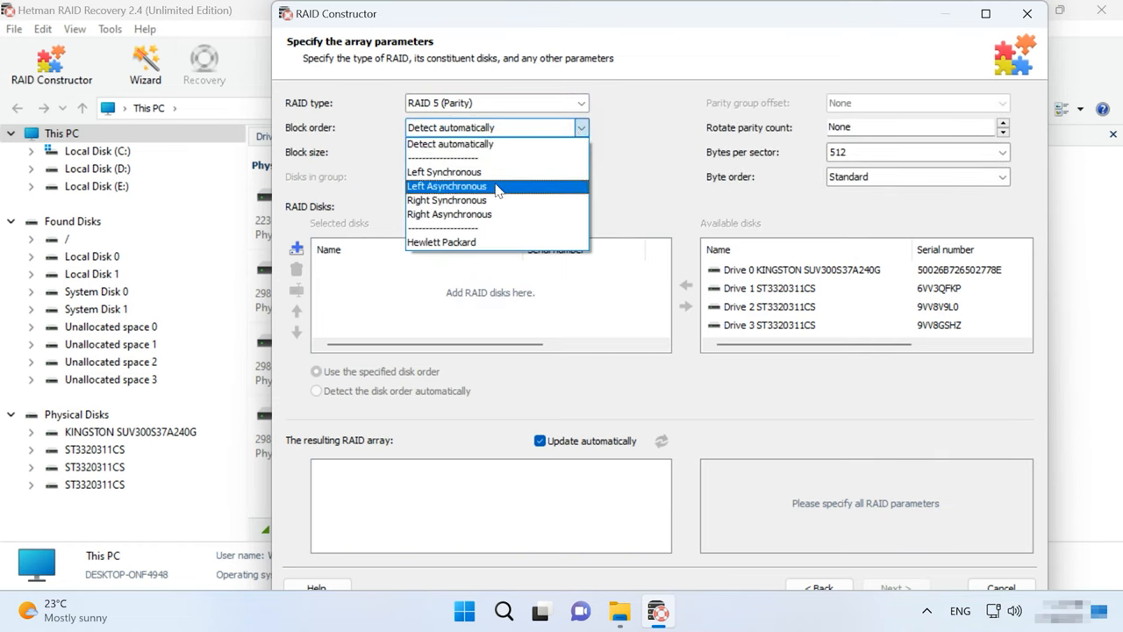
pyautogui.click(449, 214)
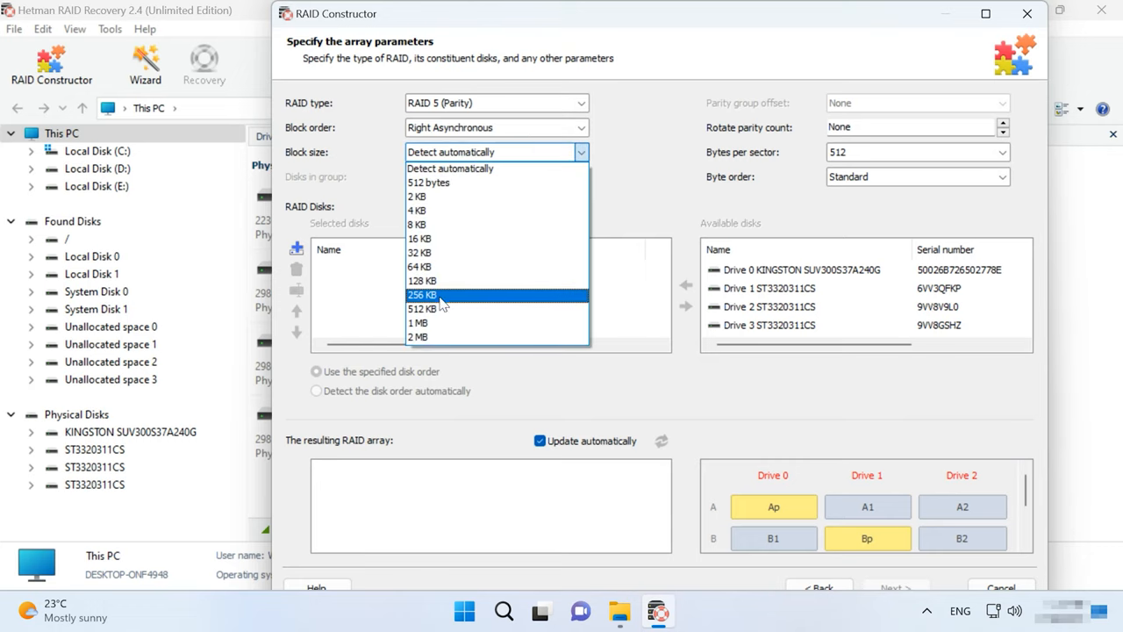
pyautogui.click(421, 294)
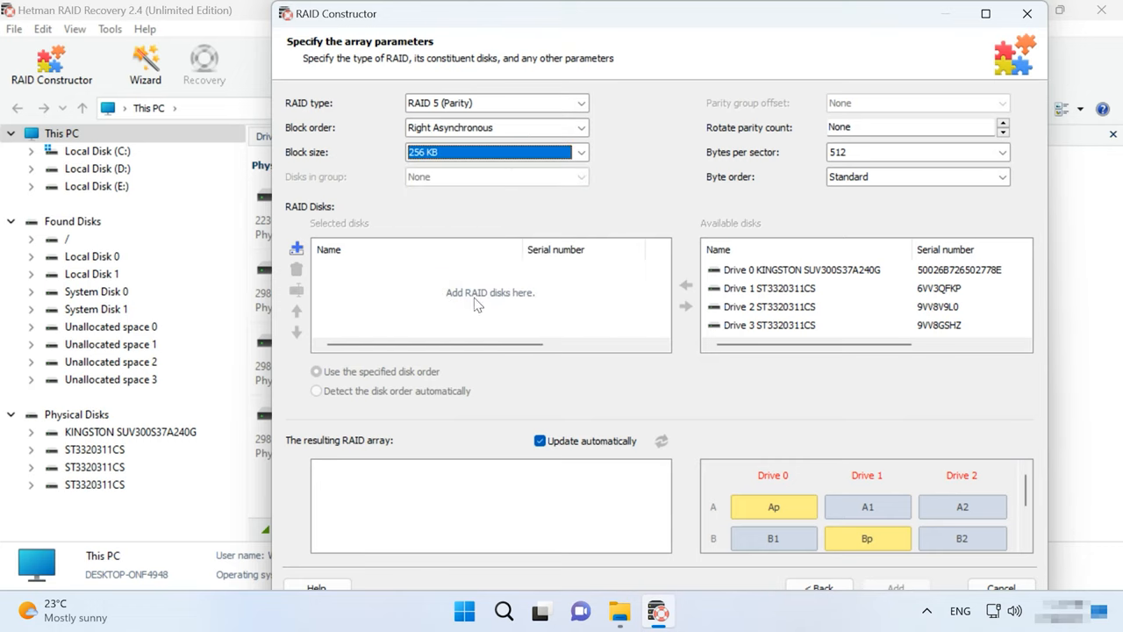
# Step: Add Drives 1–3, move Drive 3 to the top, and expand the 3wr5 volume
pyautogui.click(686, 284)
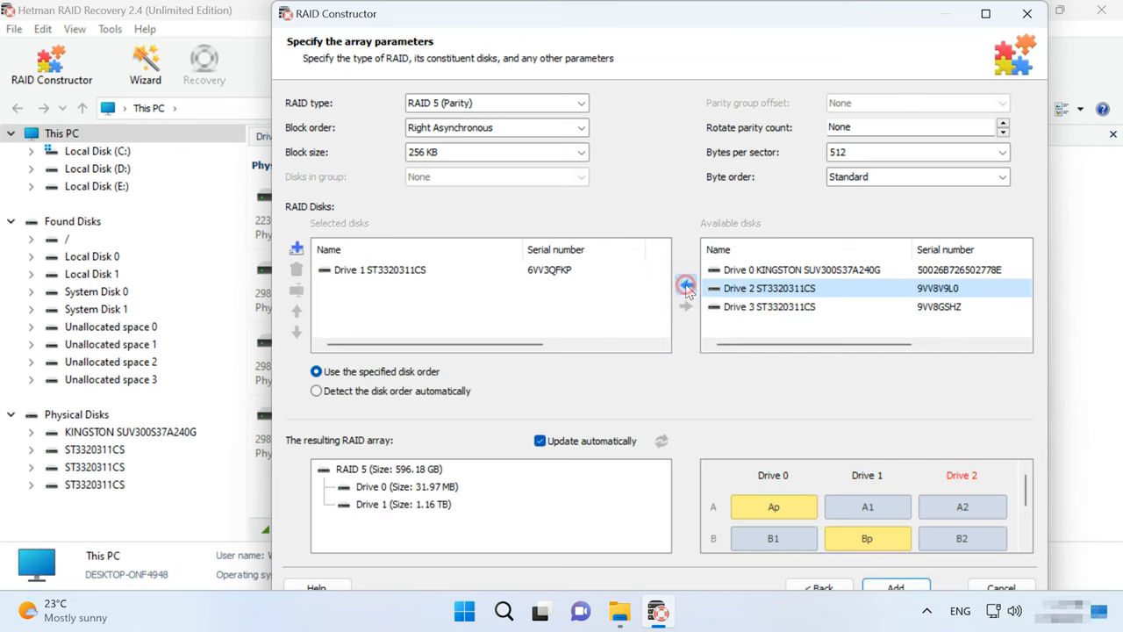
pyautogui.click(686, 285)
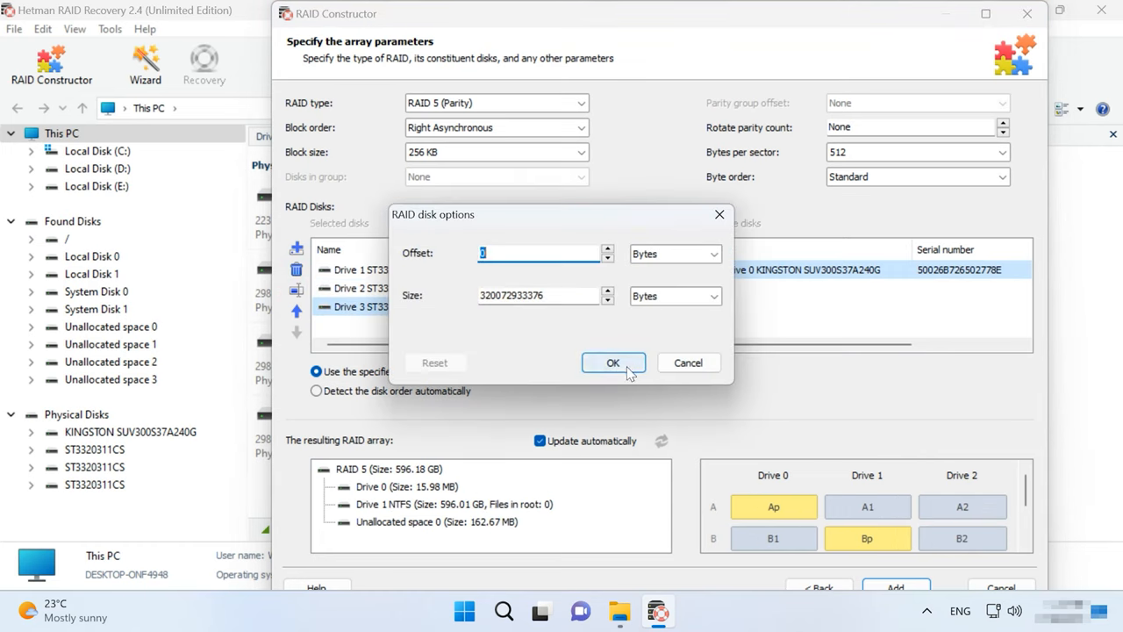
pyautogui.click(612, 363)
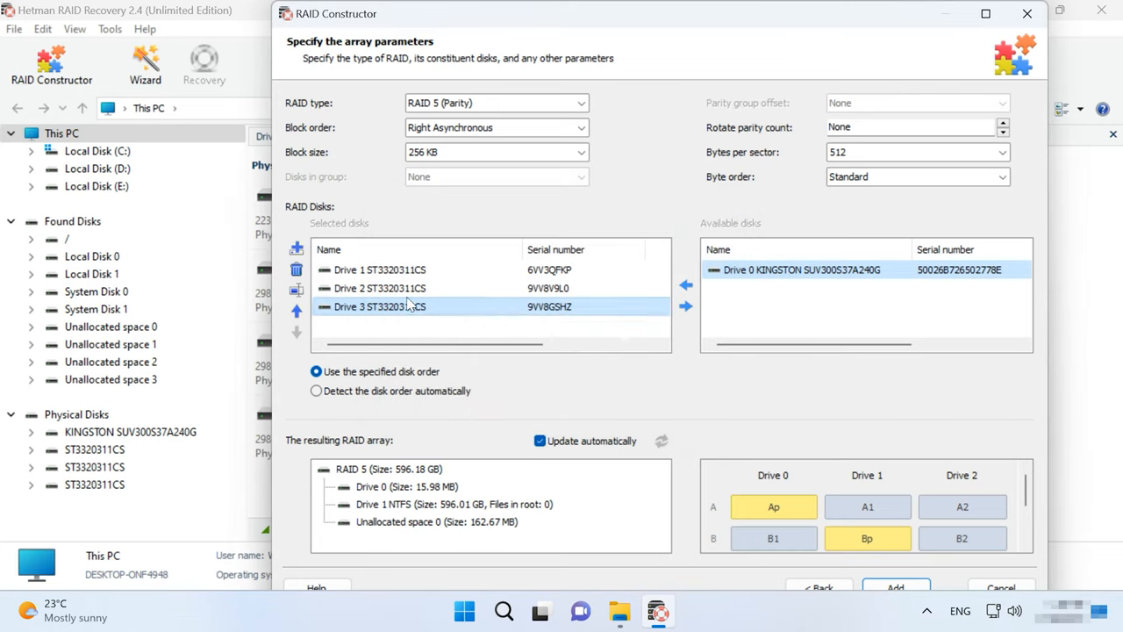
pyautogui.click(297, 314)
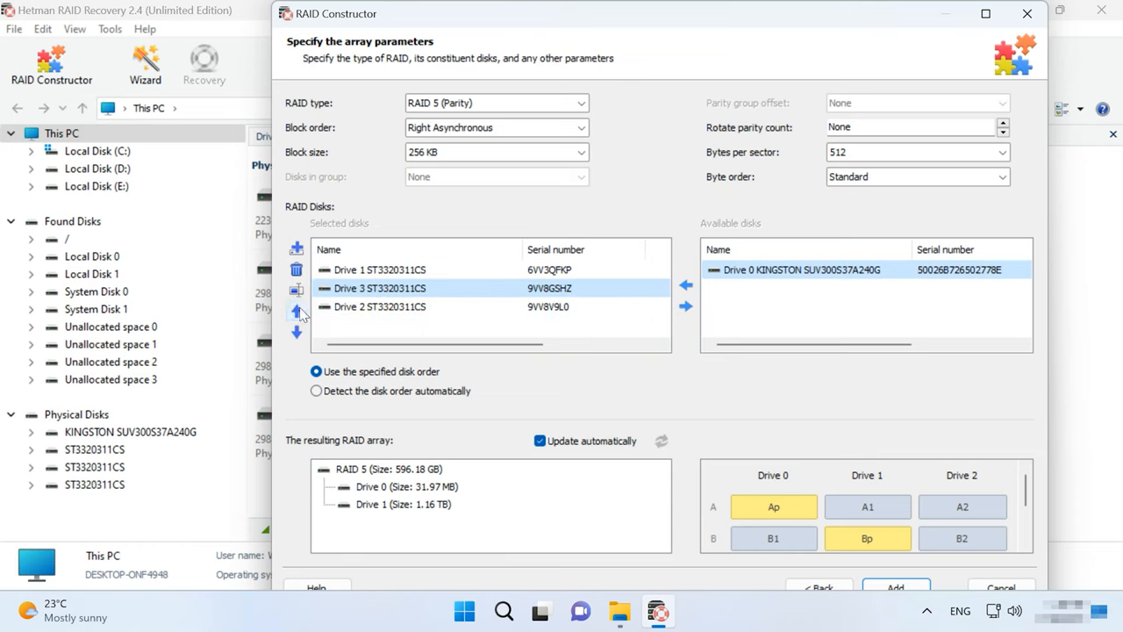
pyautogui.click(296, 313)
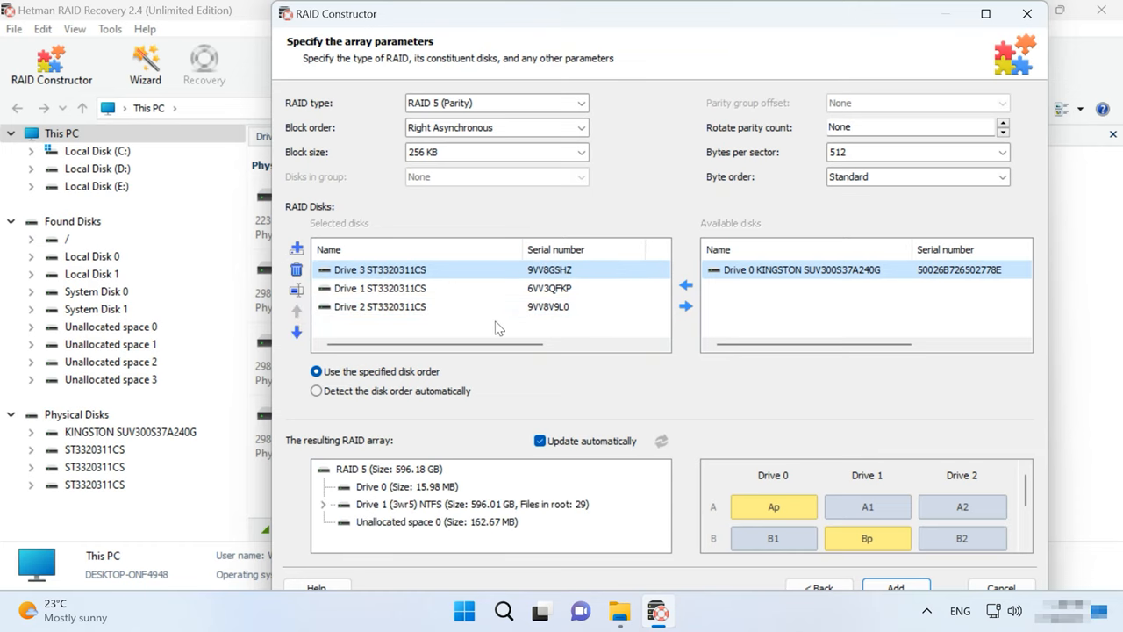
pyautogui.moveTo(324, 511)
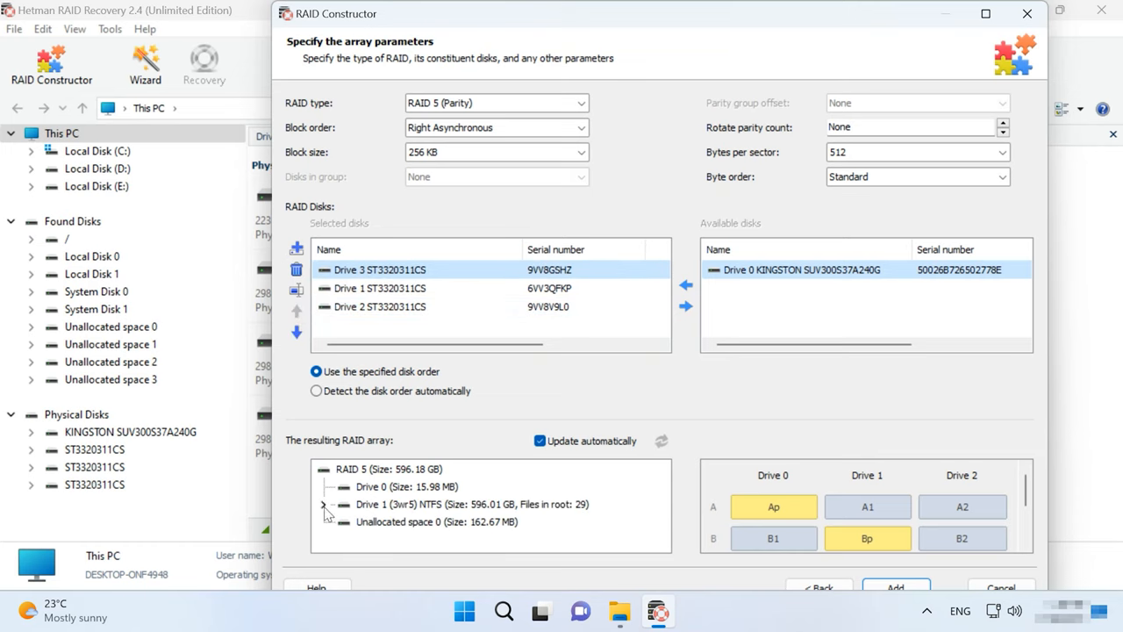
pyautogui.click(322, 503)
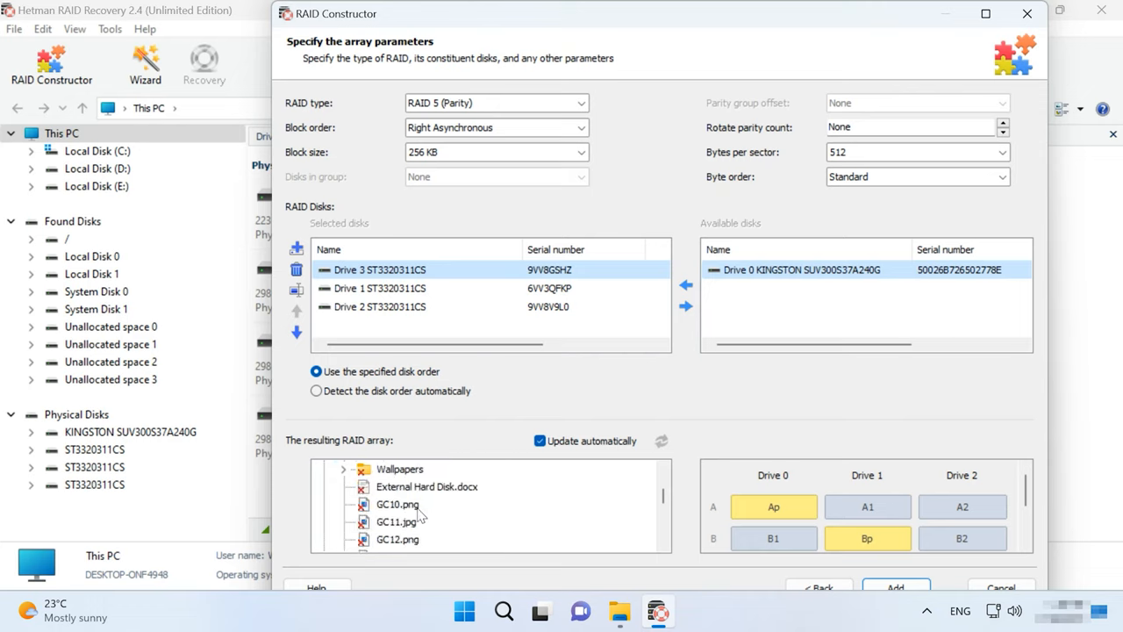
pyautogui.scroll(-3)
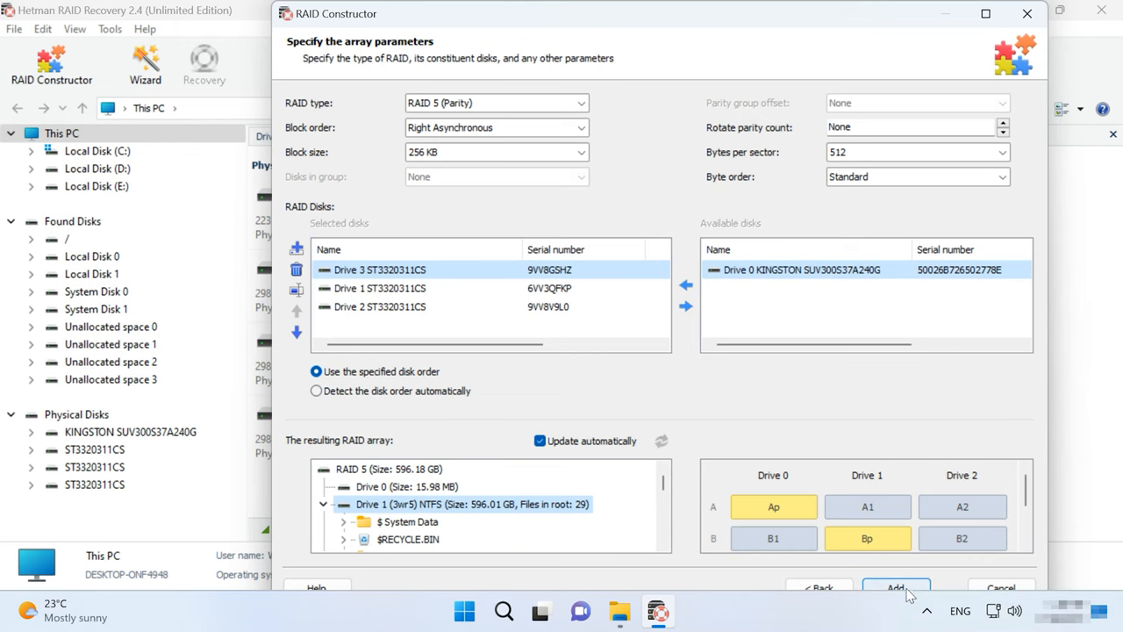
# Step: Add the constructed RAID Array 3 and open its 3wr5 volume for analysis
pyautogui.click(896, 587)
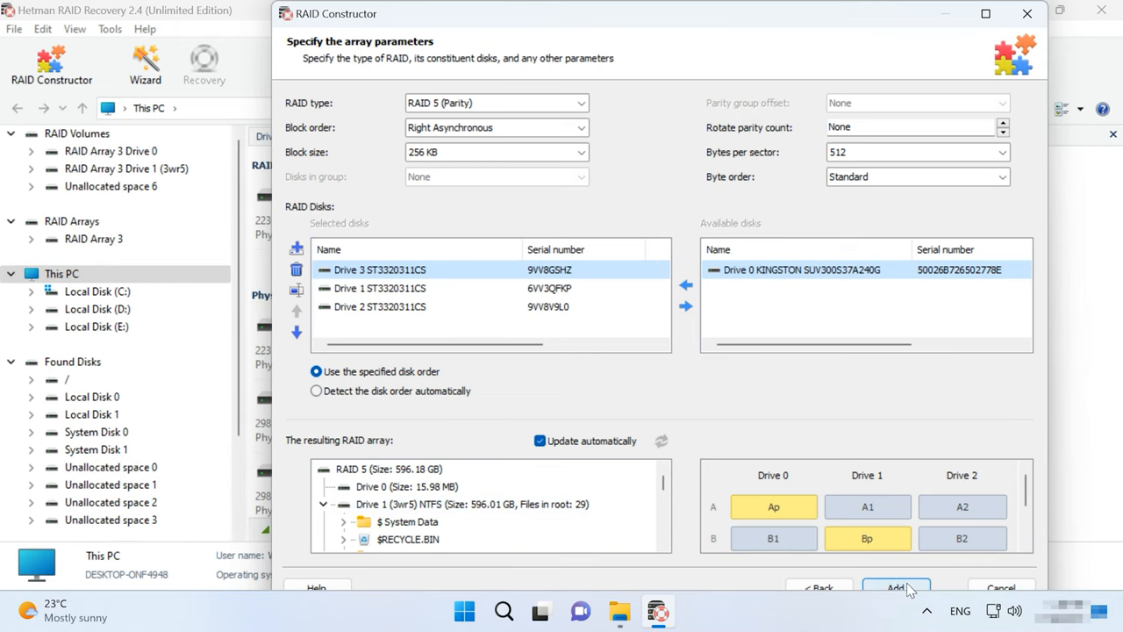
pyautogui.click(895, 587)
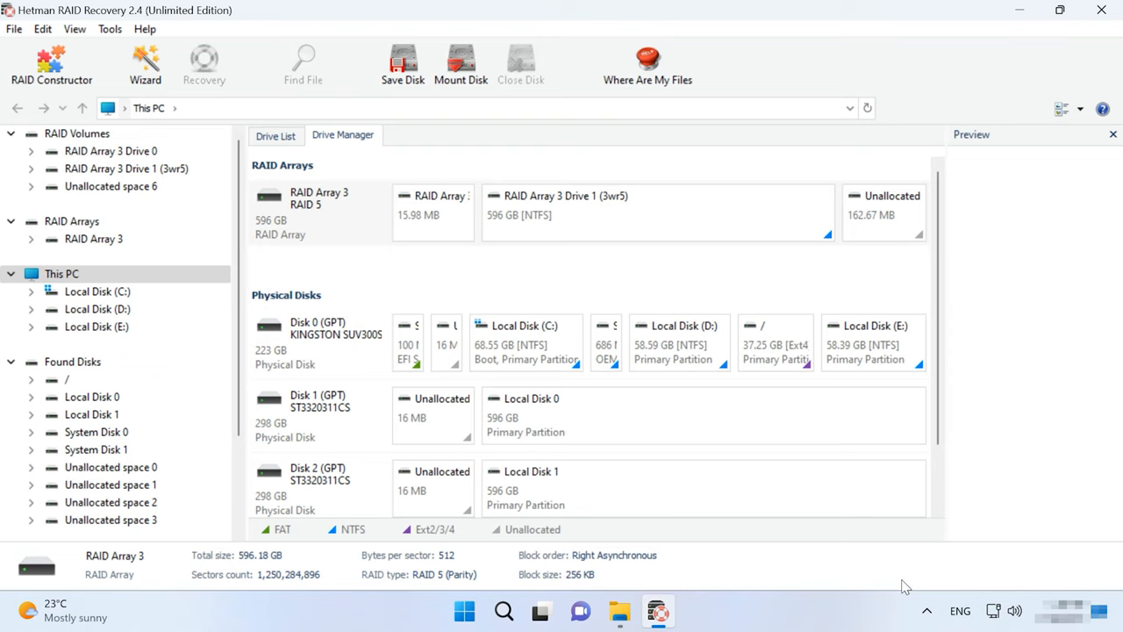
pyautogui.rightClick(570, 211)
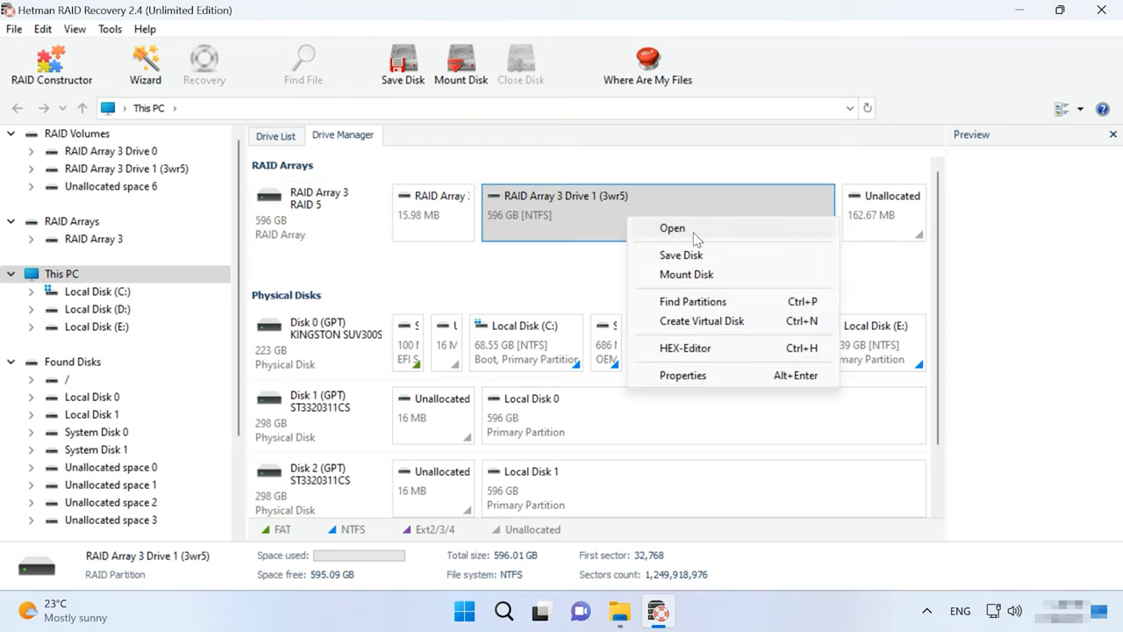
pyautogui.click(672, 228)
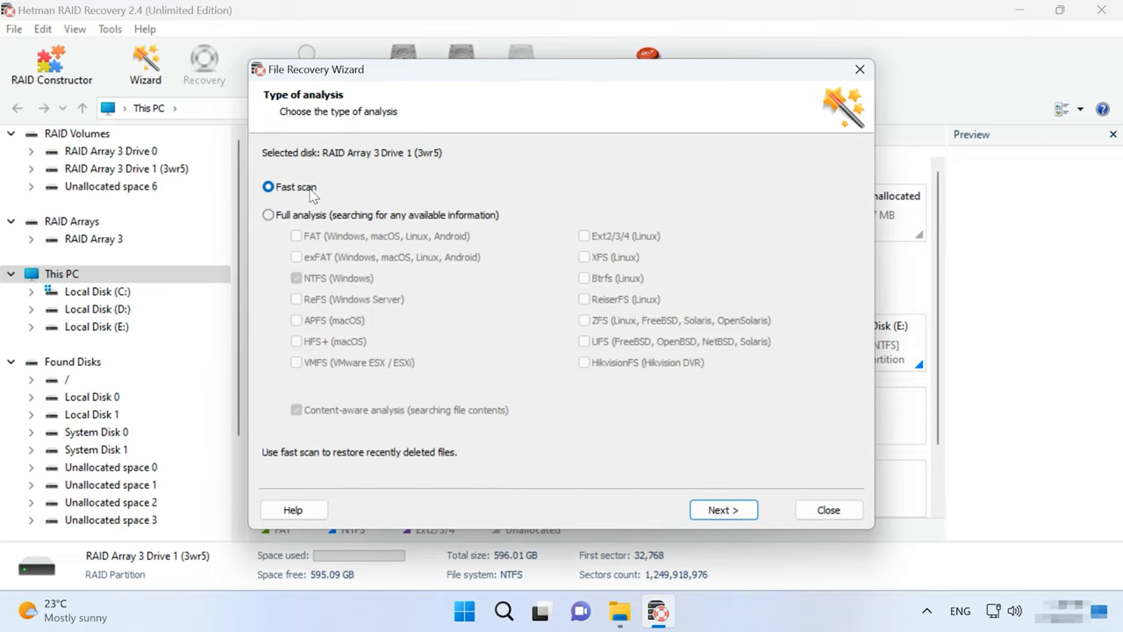
# Step: Run a Fast scan on the 3wr5 volume and browse the recoverable files
pyautogui.click(723, 509)
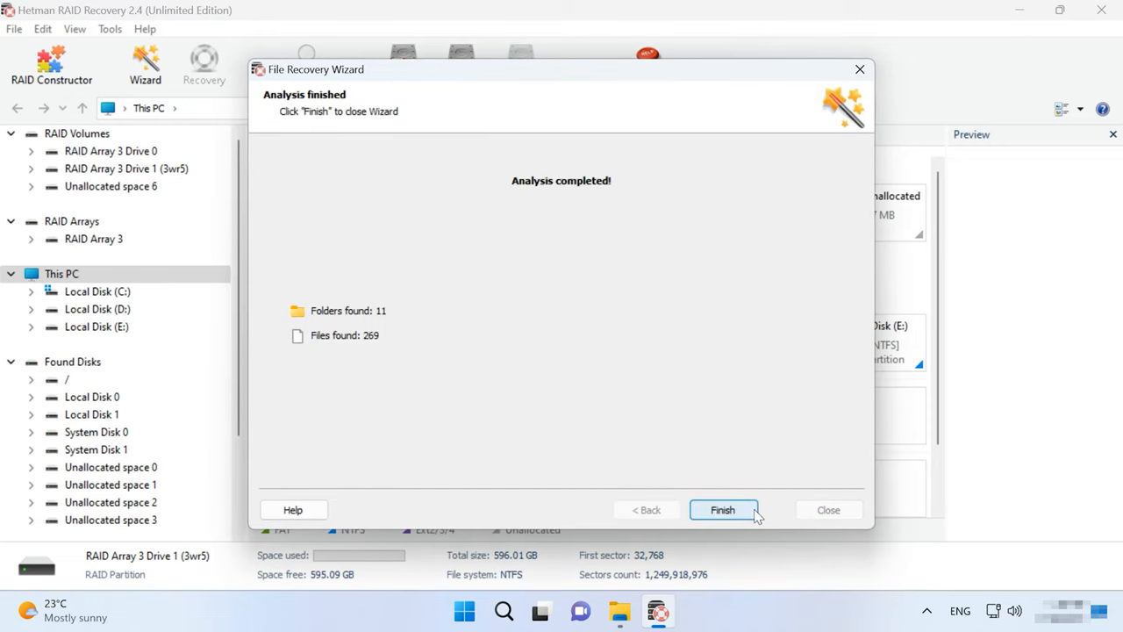
pyautogui.click(723, 510)
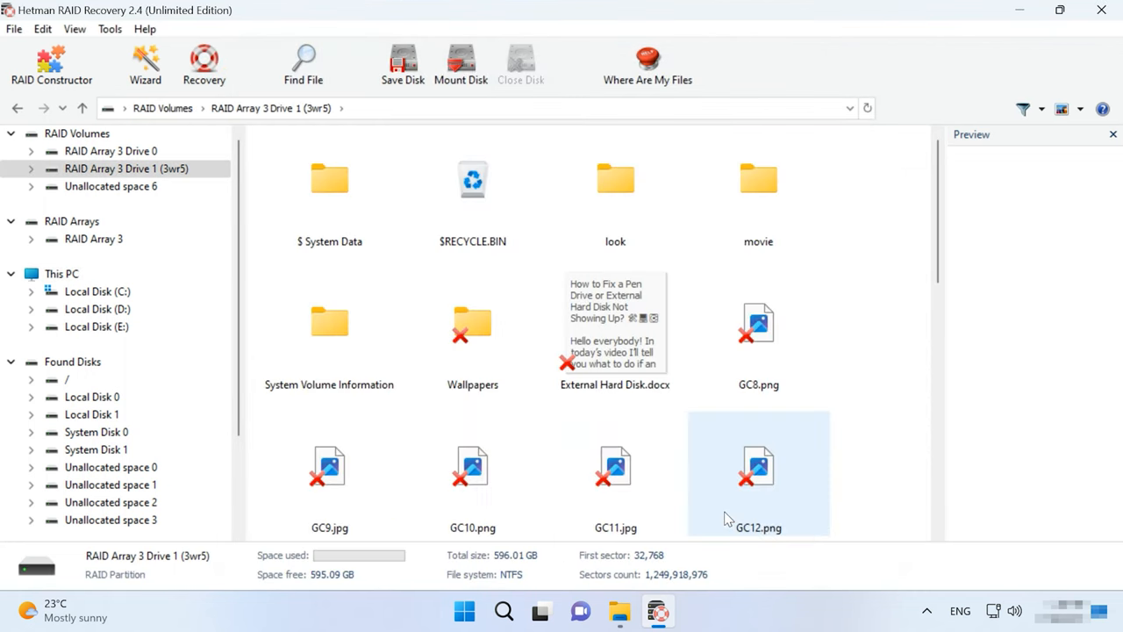
pyautogui.scroll(-3)
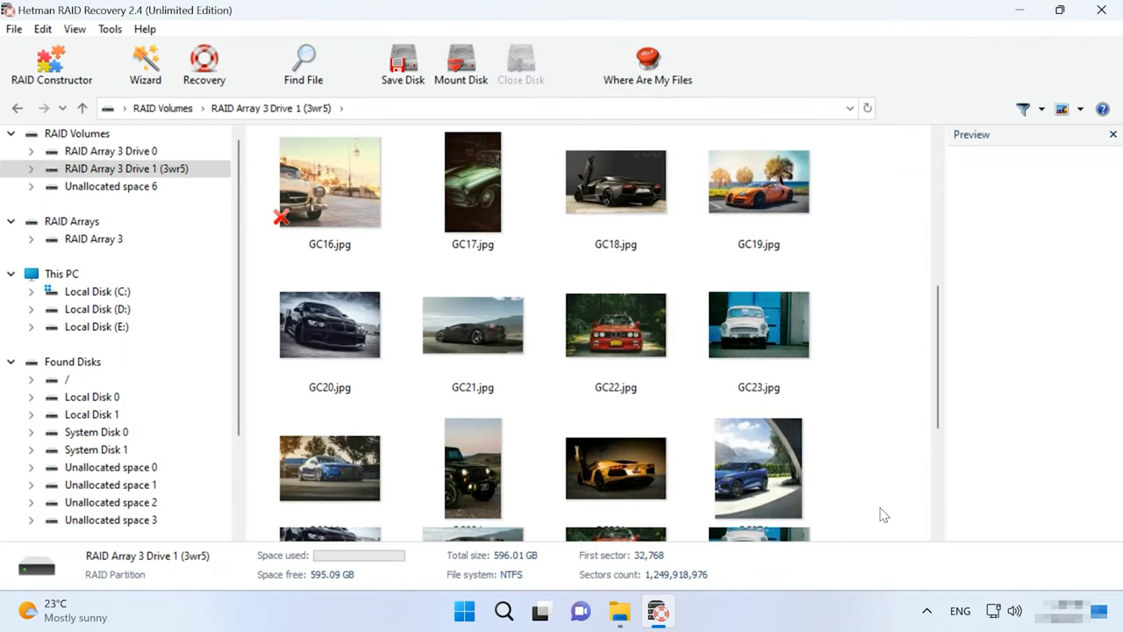
pyautogui.scroll(-3)
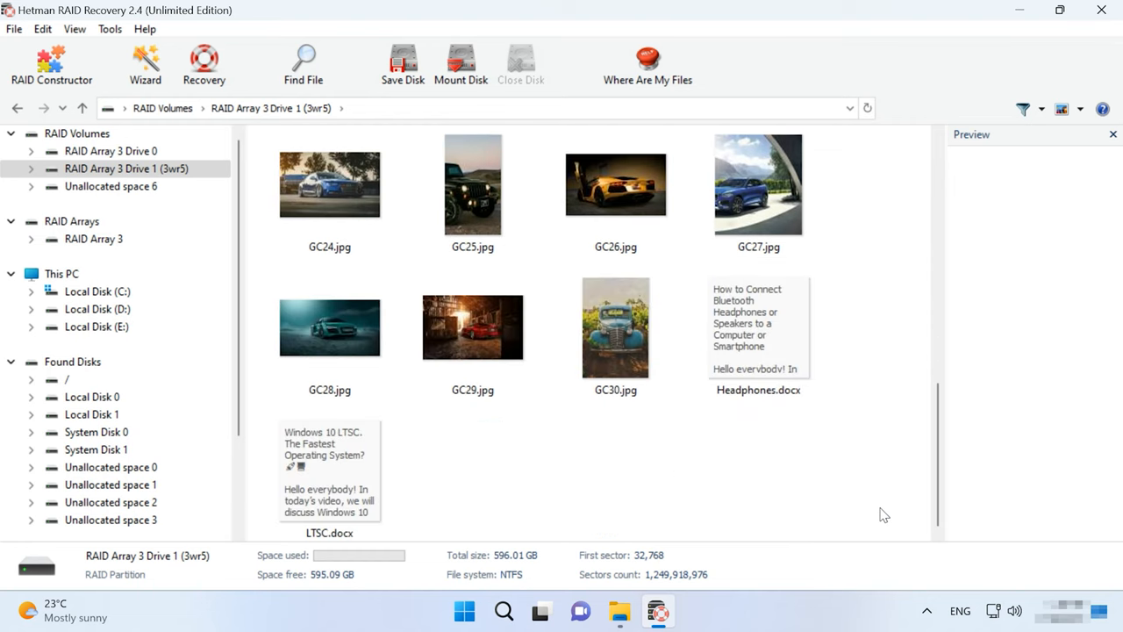